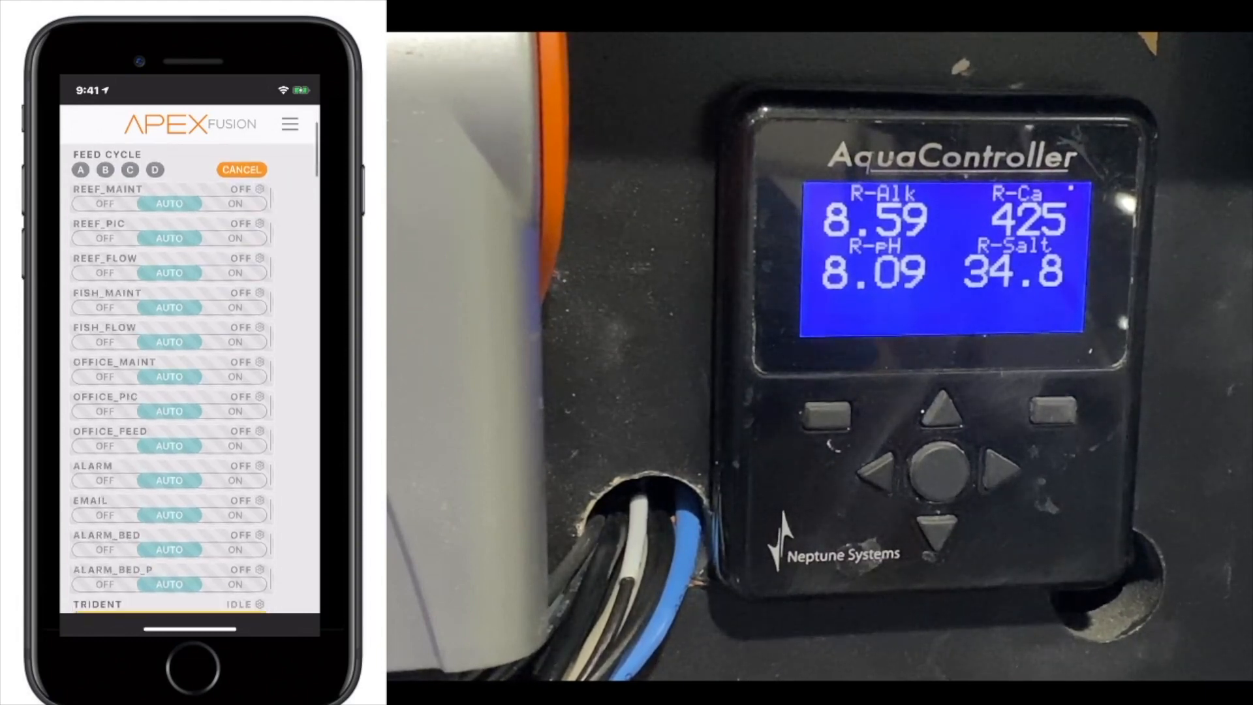
- Reach the Display Setup page for the Apex controller's screen
{"action": "left_click", "coordinate": [290, 124]}
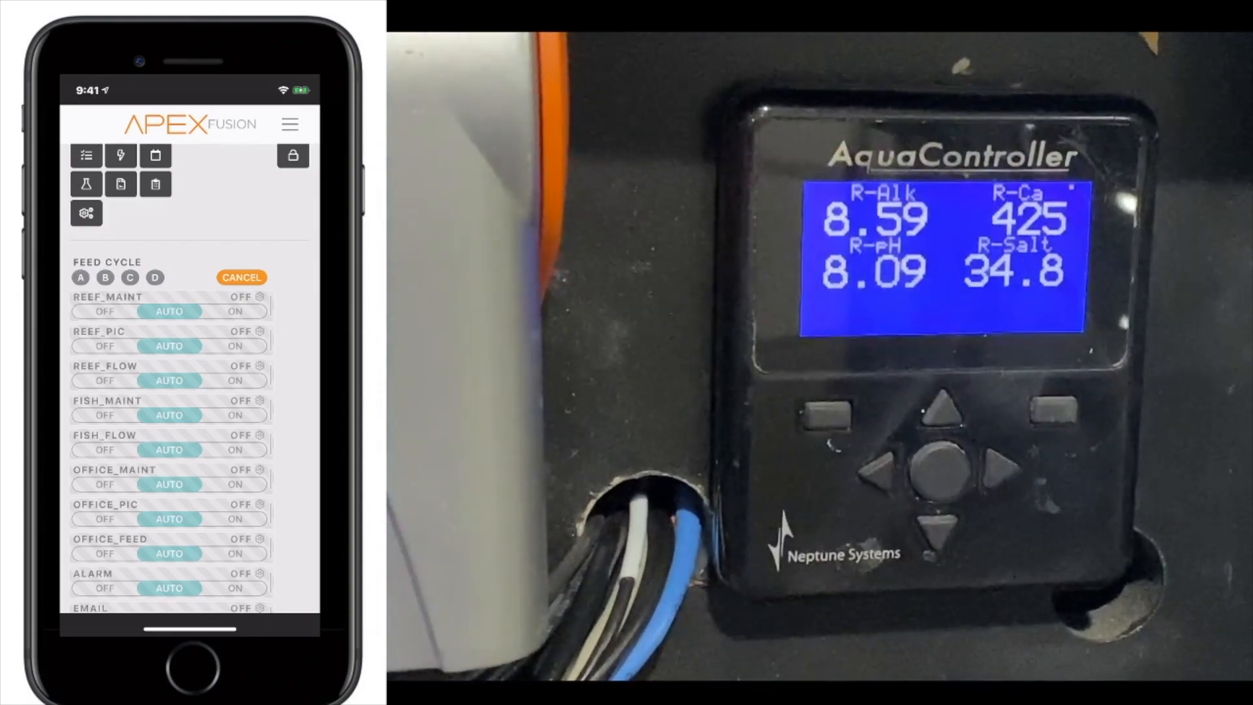
{"action": "left_click", "coordinate": [86, 212]}
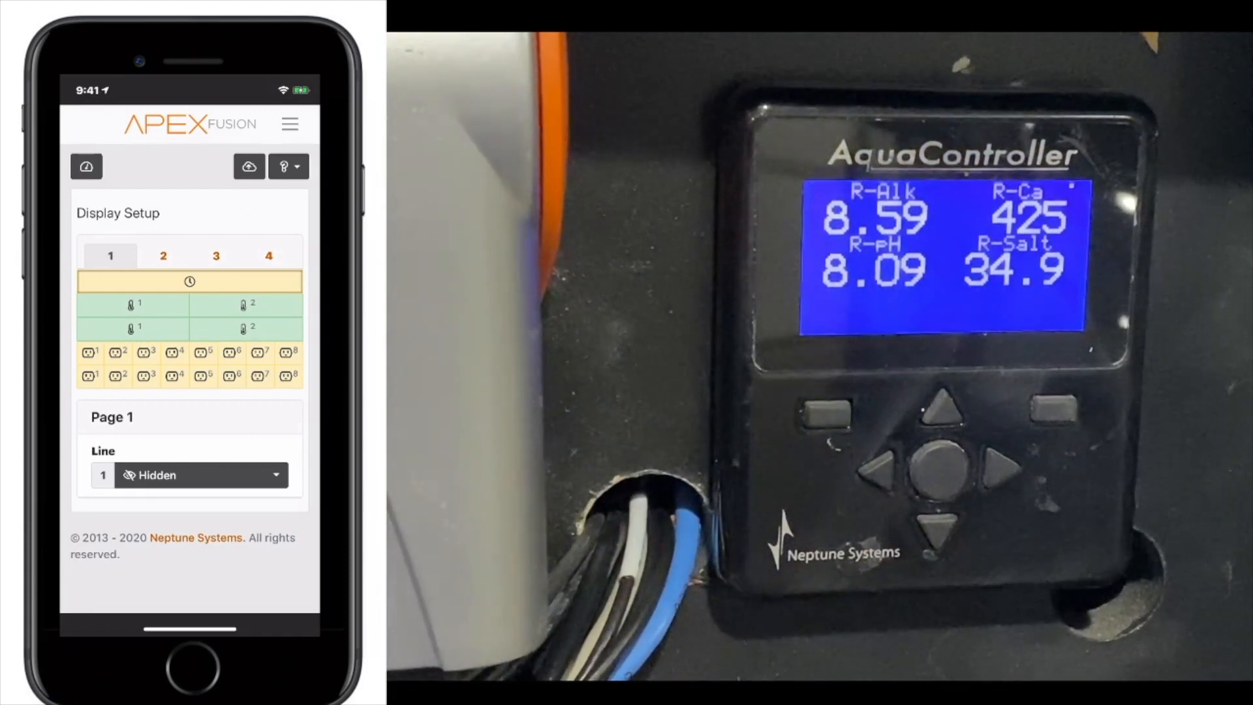
- Set page 1's clock line to Visible and upload it so the Apex shows date and time
{"action": "left_click", "coordinate": [216, 254]}
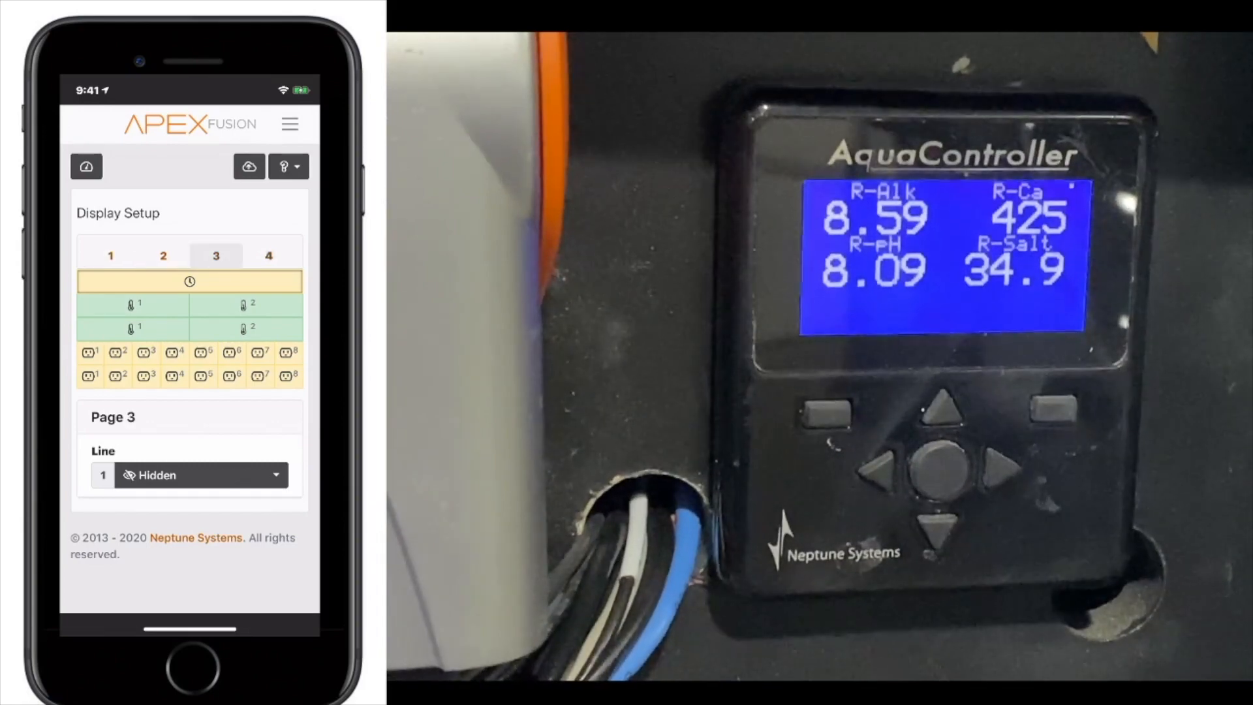
{"action": "left_click", "coordinate": [110, 254]}
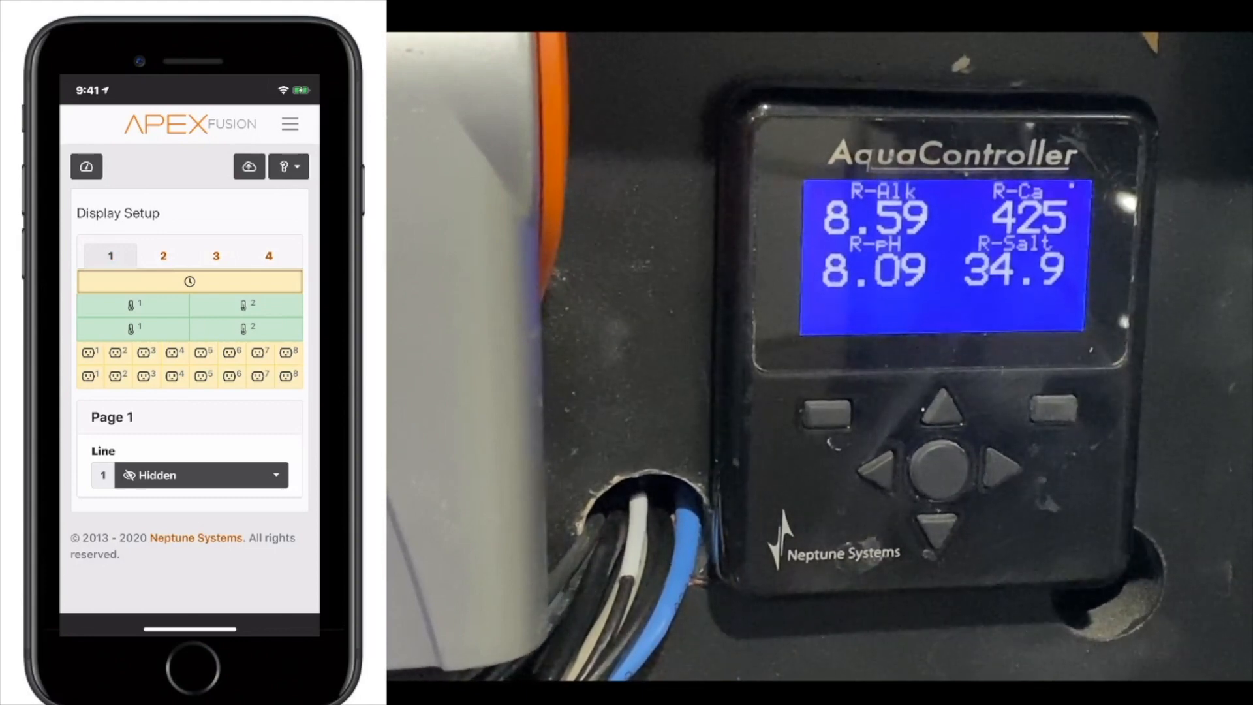
{"action": "left_click", "coordinate": [200, 476]}
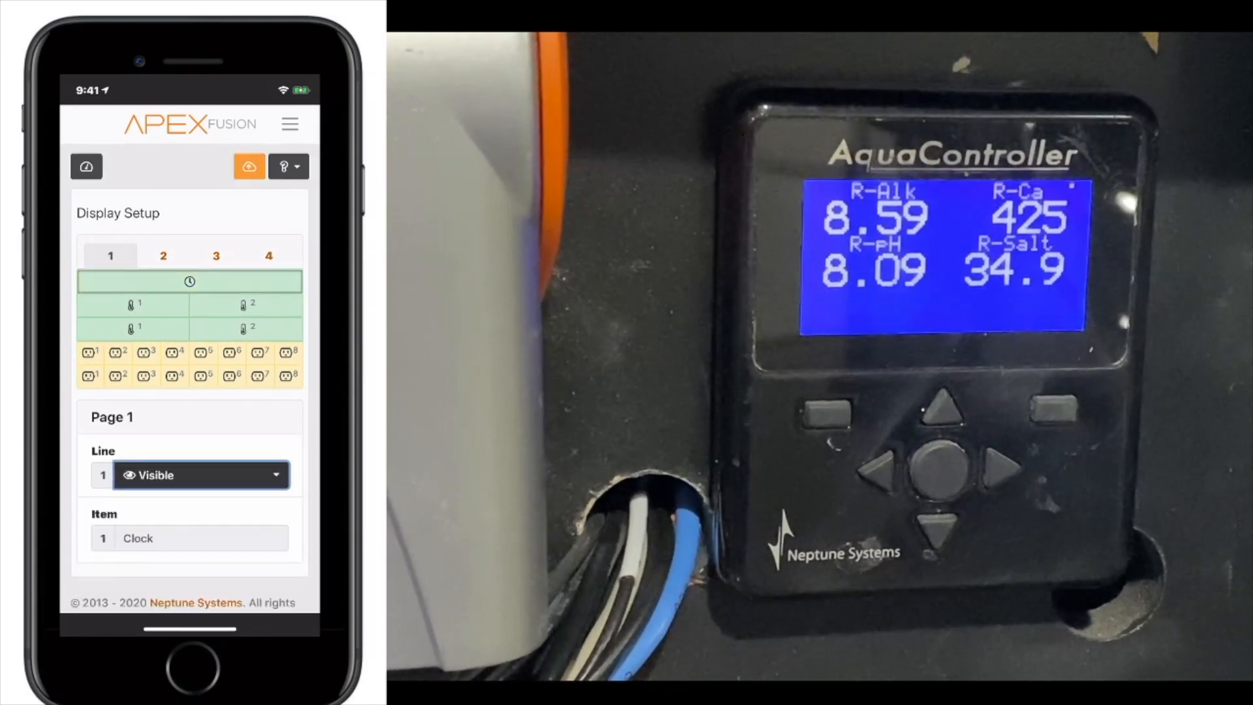
{"action": "left_click", "coordinate": [249, 166]}
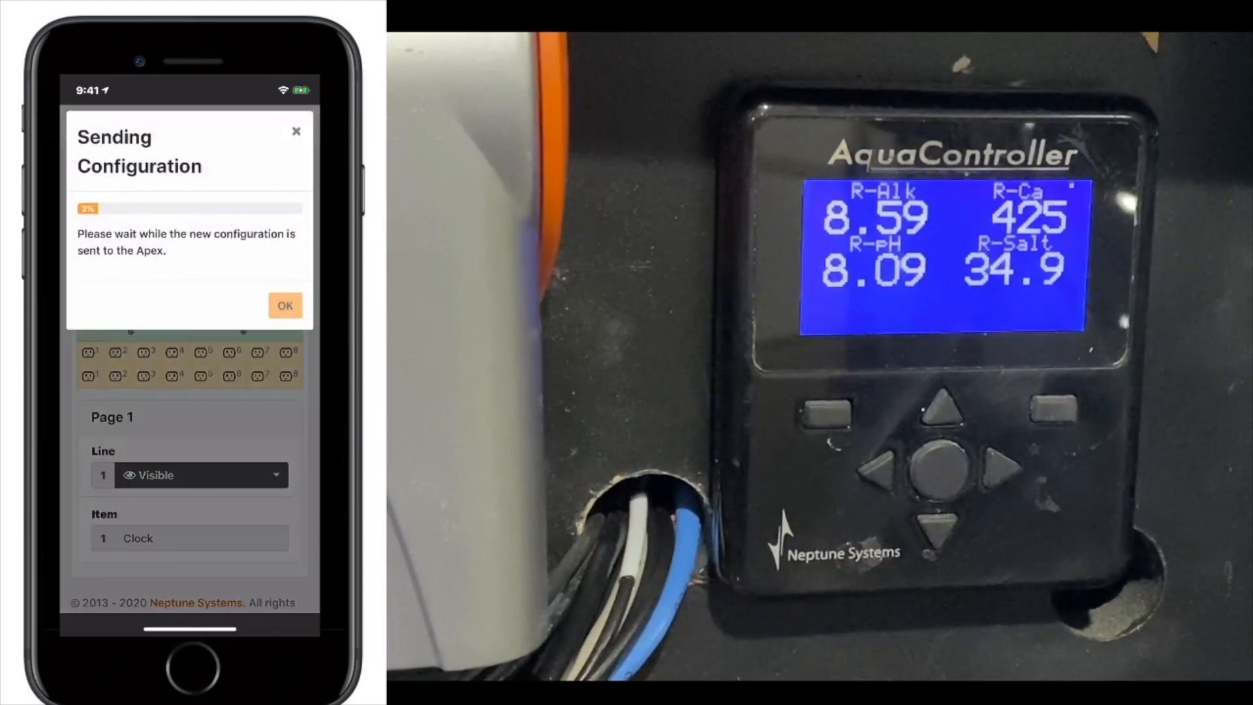
{"action": "left_click", "coordinate": [285, 306]}
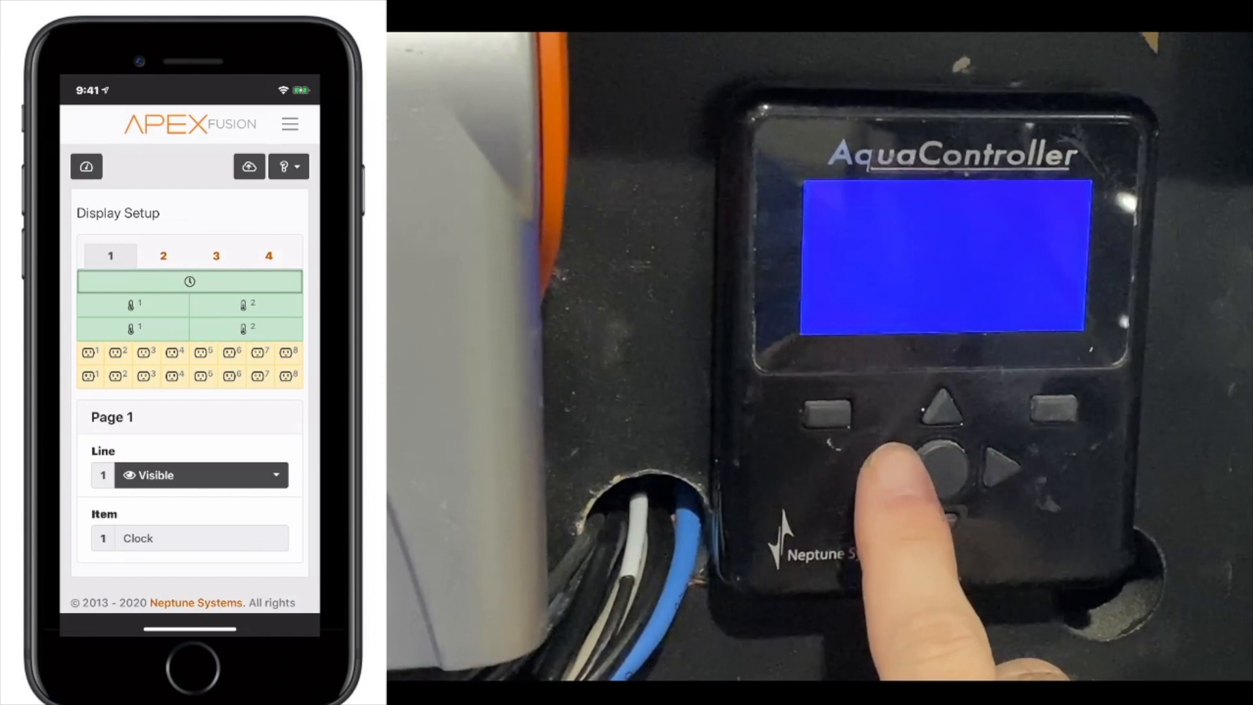
{"action": "left_click", "coordinate": [948, 454]}
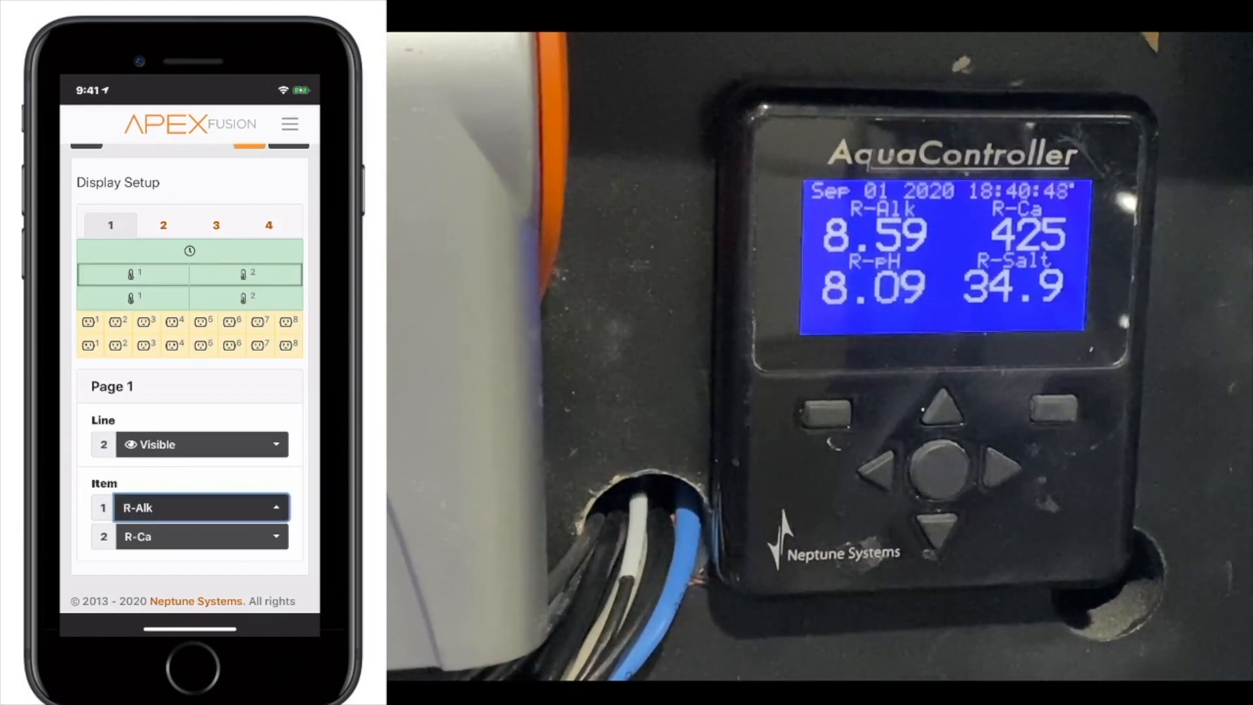
- Set line 2's first reading to R-Mg and send the configuration to the Apex
{"action": "left_click", "coordinate": [201, 507]}
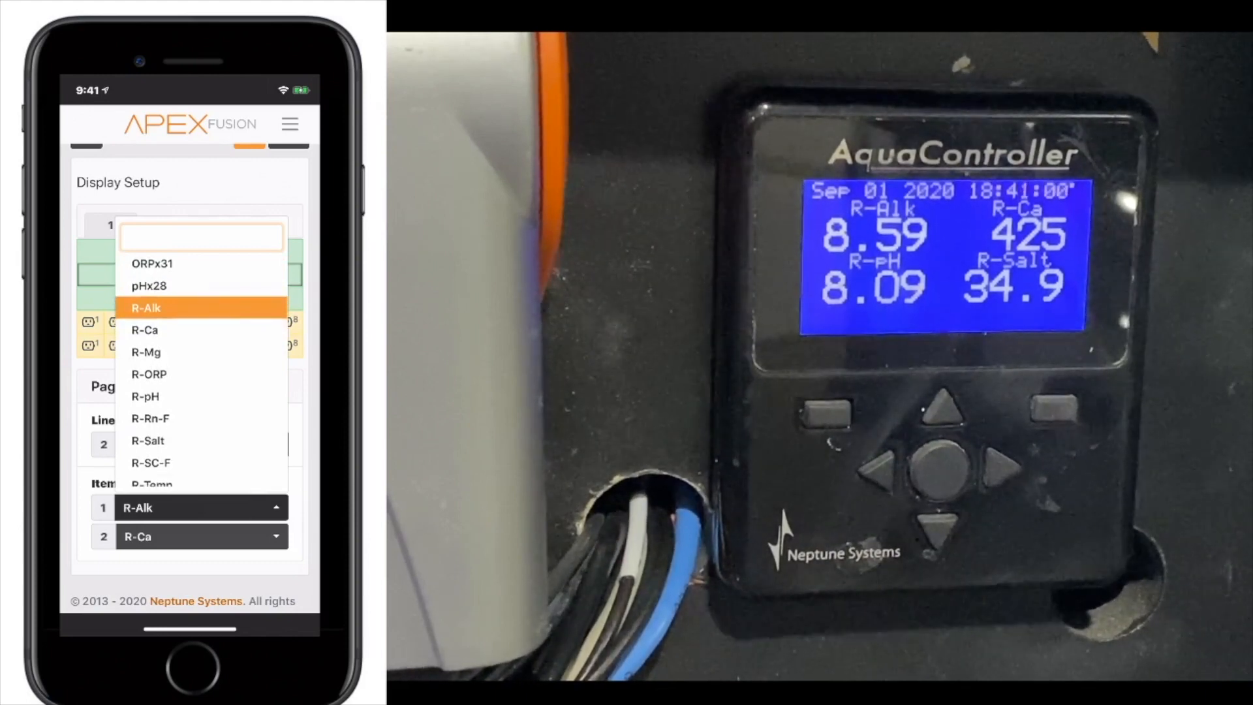
{"action": "left_click", "coordinate": [145, 351]}
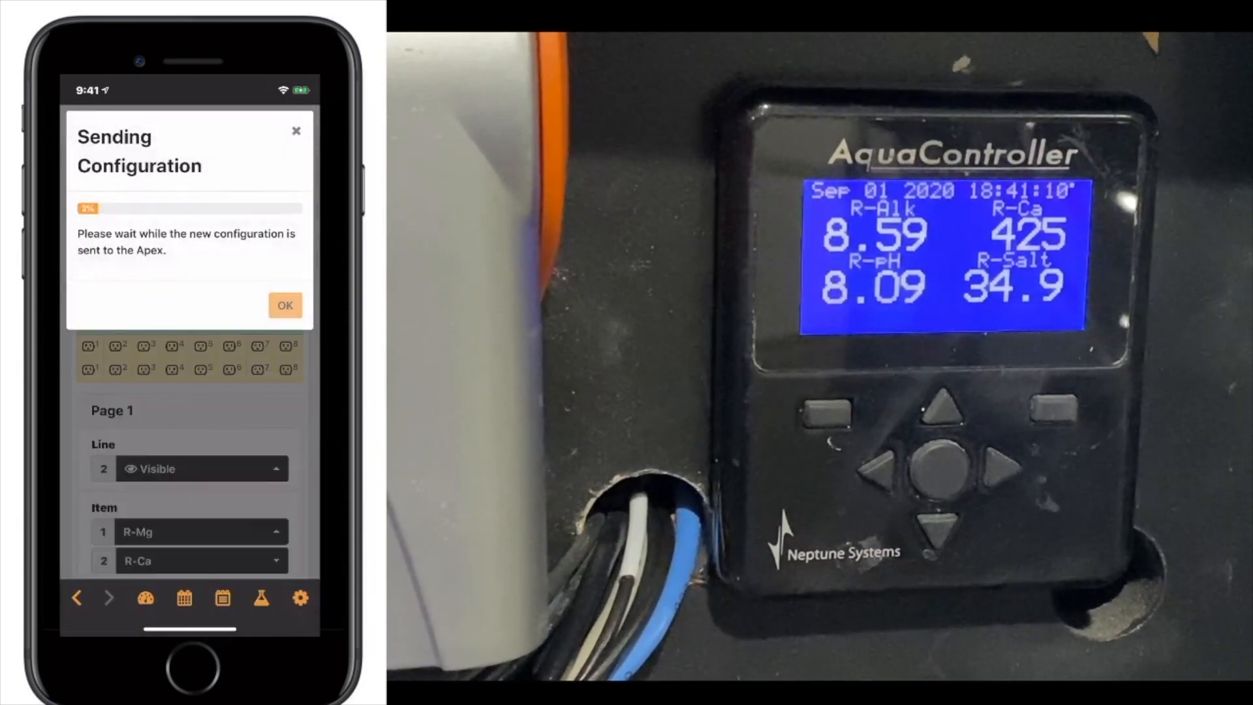
{"action": "left_click", "coordinate": [284, 306]}
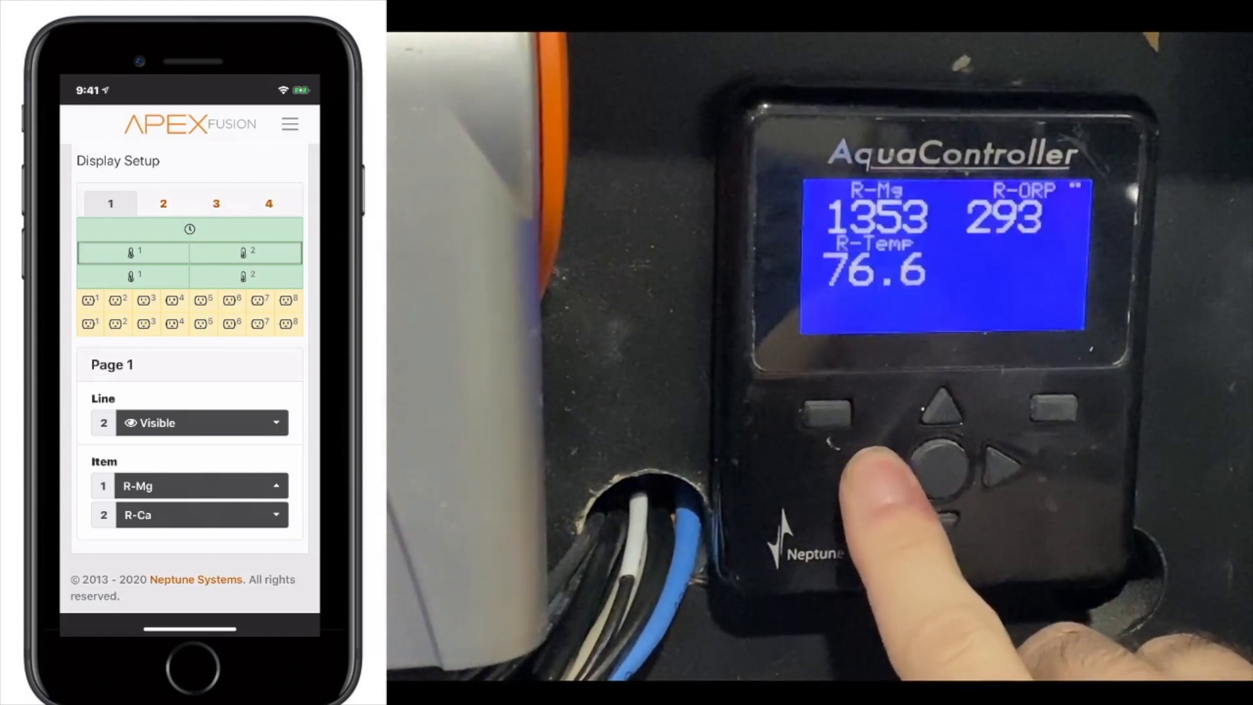
- Set line 2's Item 1 to None, send it, then set Line 2 to Hidden
{"action": "left_click", "coordinate": [939, 448]}
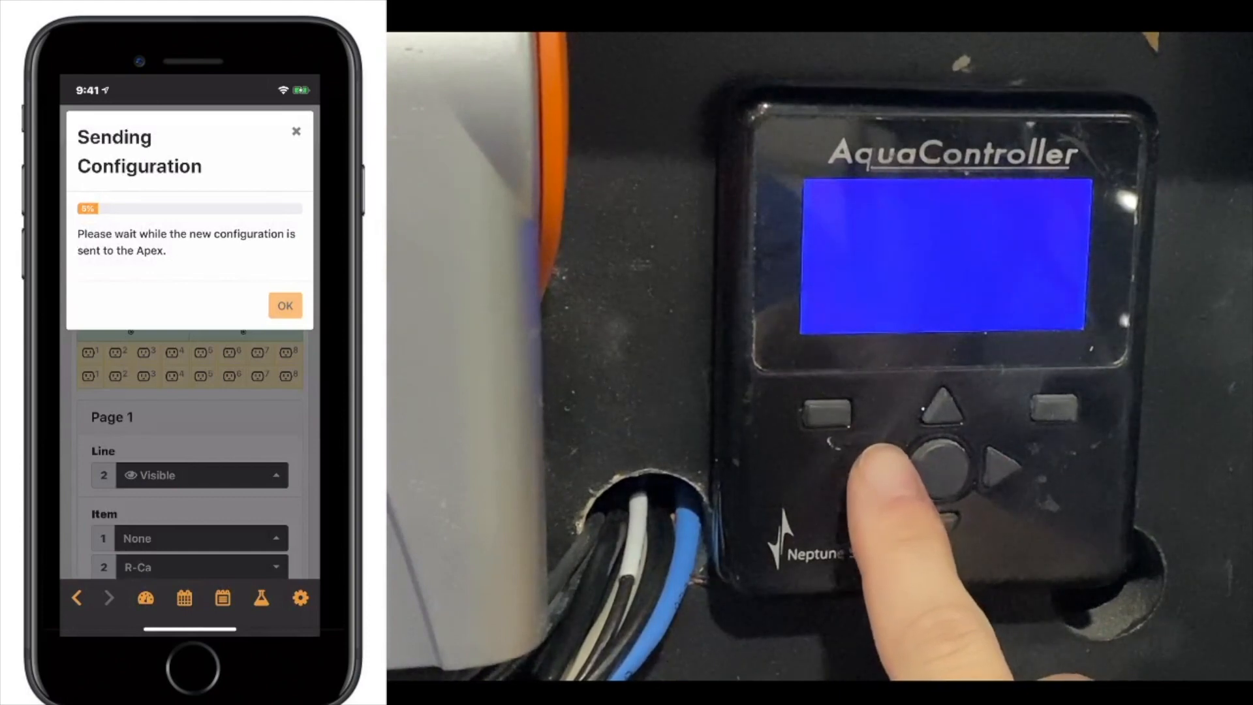
{"action": "left_click", "coordinate": [284, 305]}
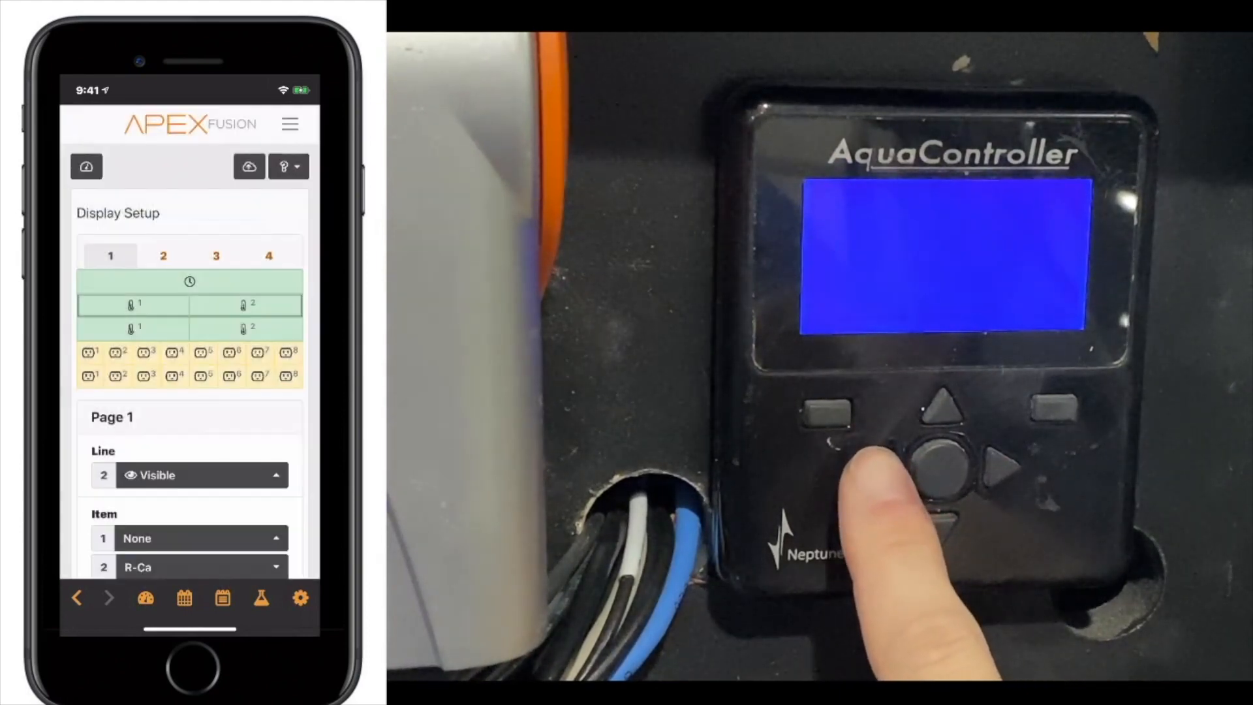
{"action": "left_click", "coordinate": [942, 470]}
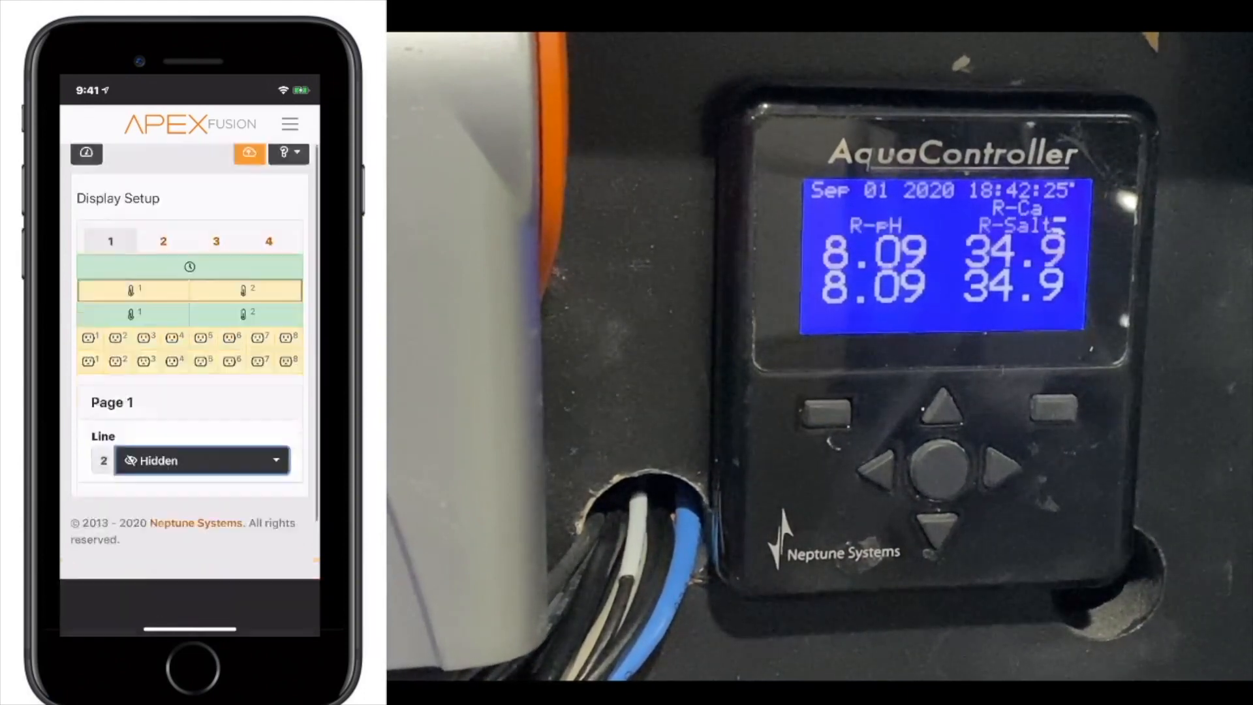
- Upload the hidden line, then set Line 2 to Visible with R-Alk as its first reading
{"action": "left_click", "coordinate": [248, 152]}
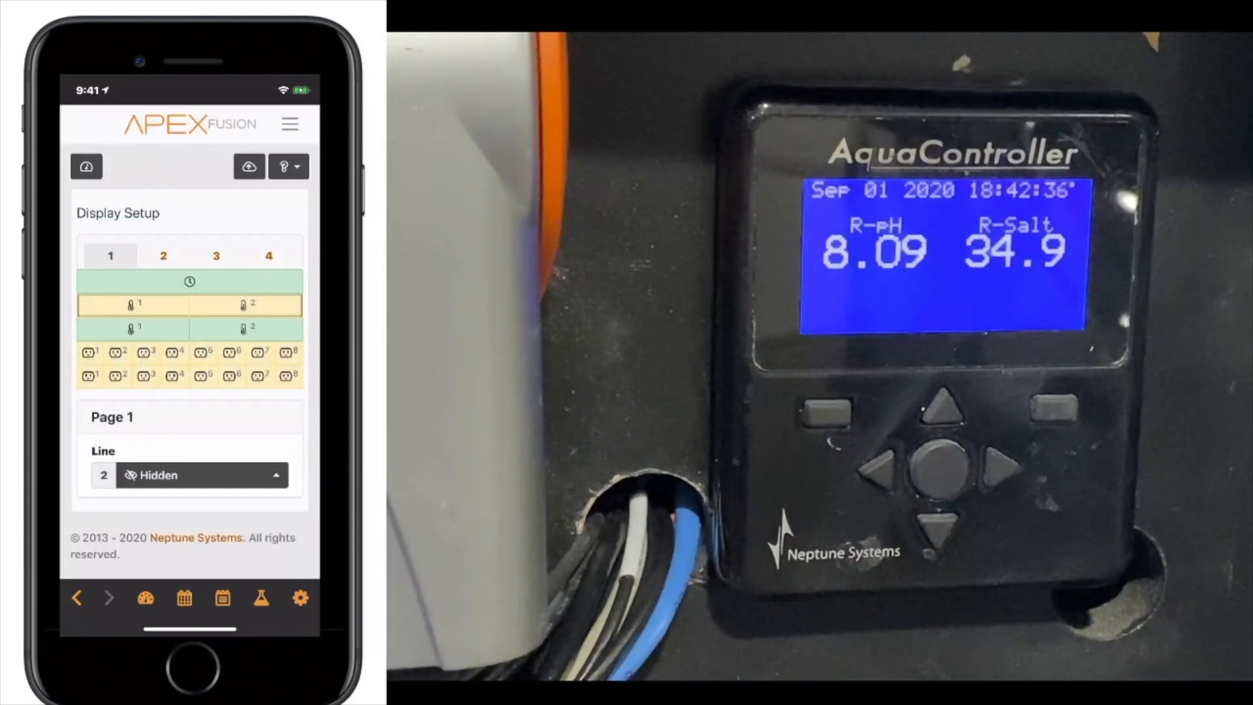
{"action": "left_click", "coordinate": [200, 475]}
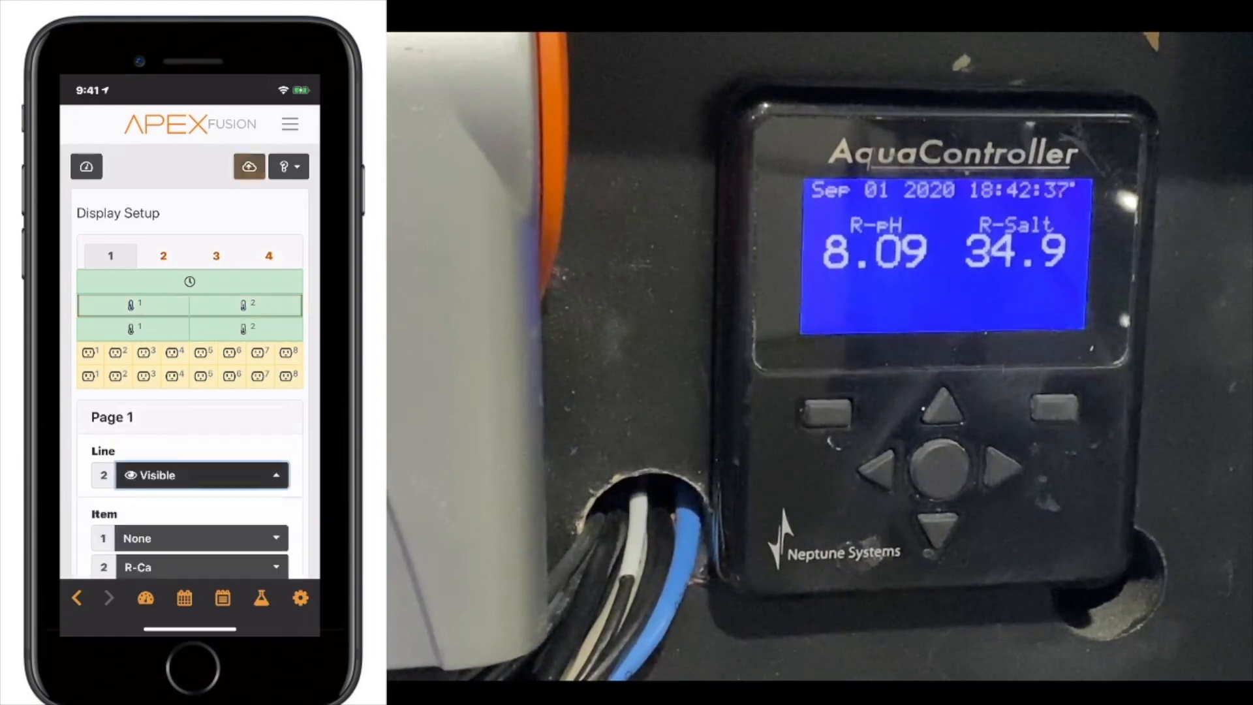
{"action": "left_click", "coordinate": [199, 538]}
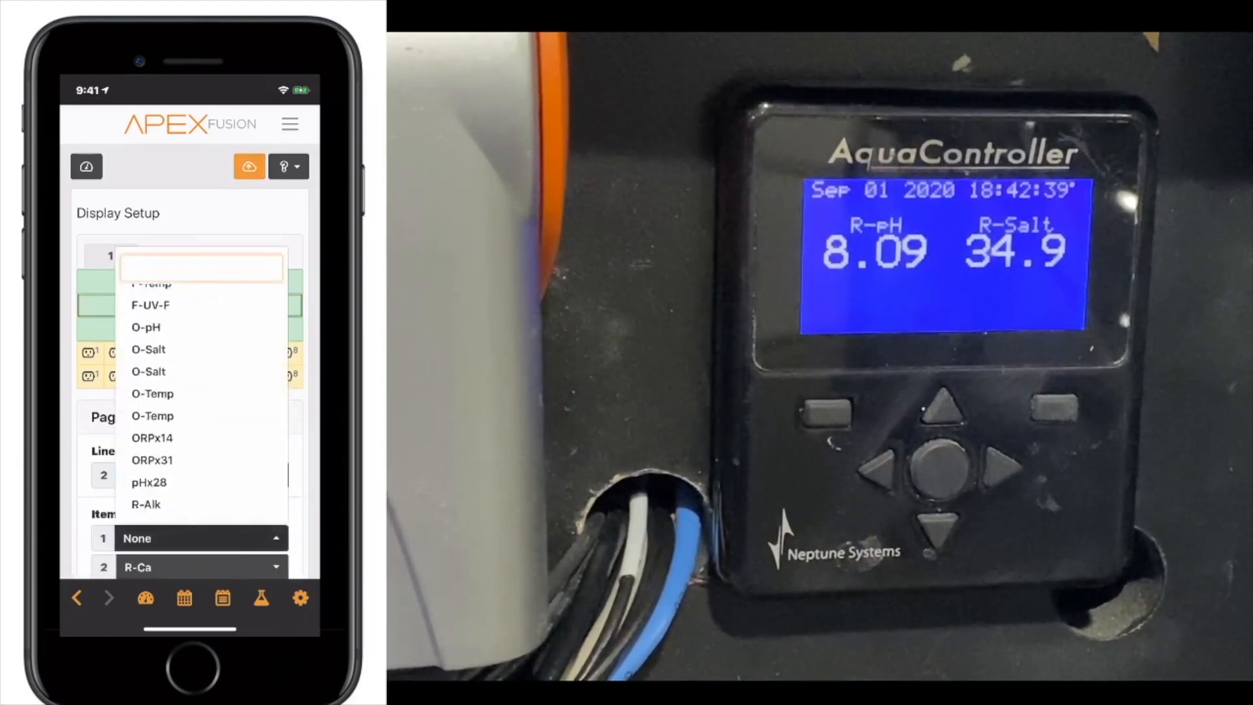
{"action": "left_click", "coordinate": [147, 504]}
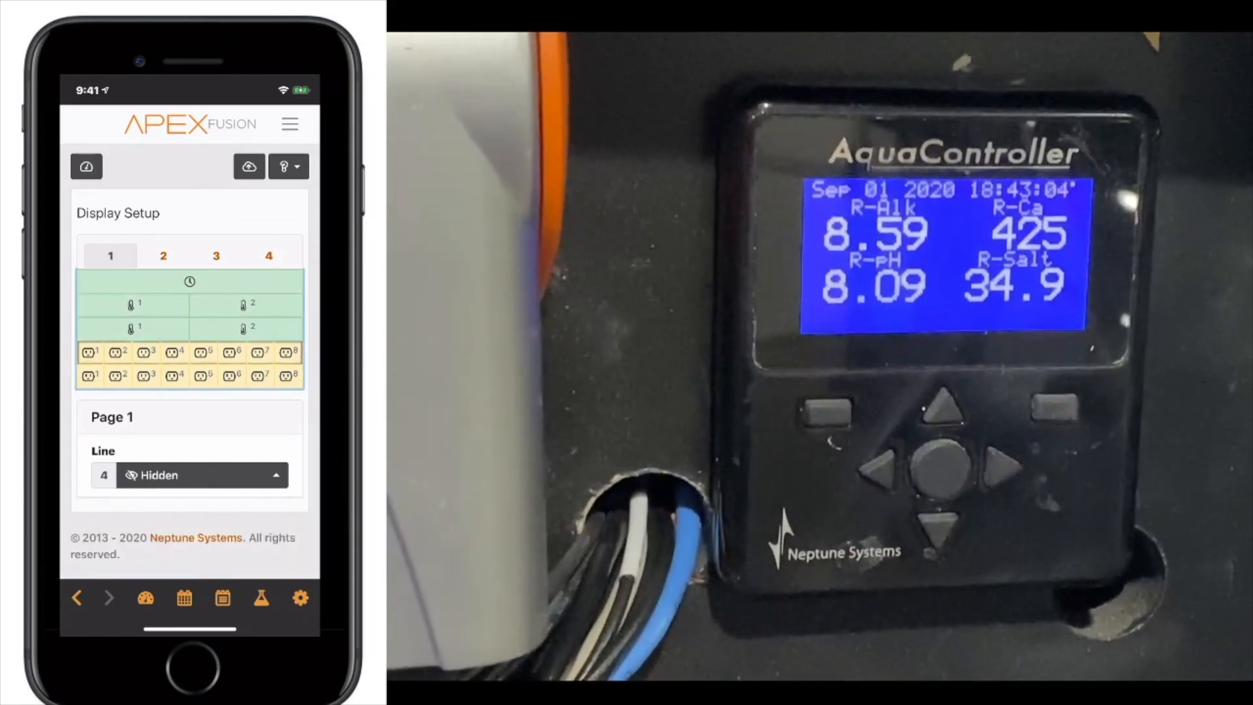
- Make line 4 Visible, upload it, then set Line 4 back to Hidden
{"action": "left_click", "coordinate": [201, 475]}
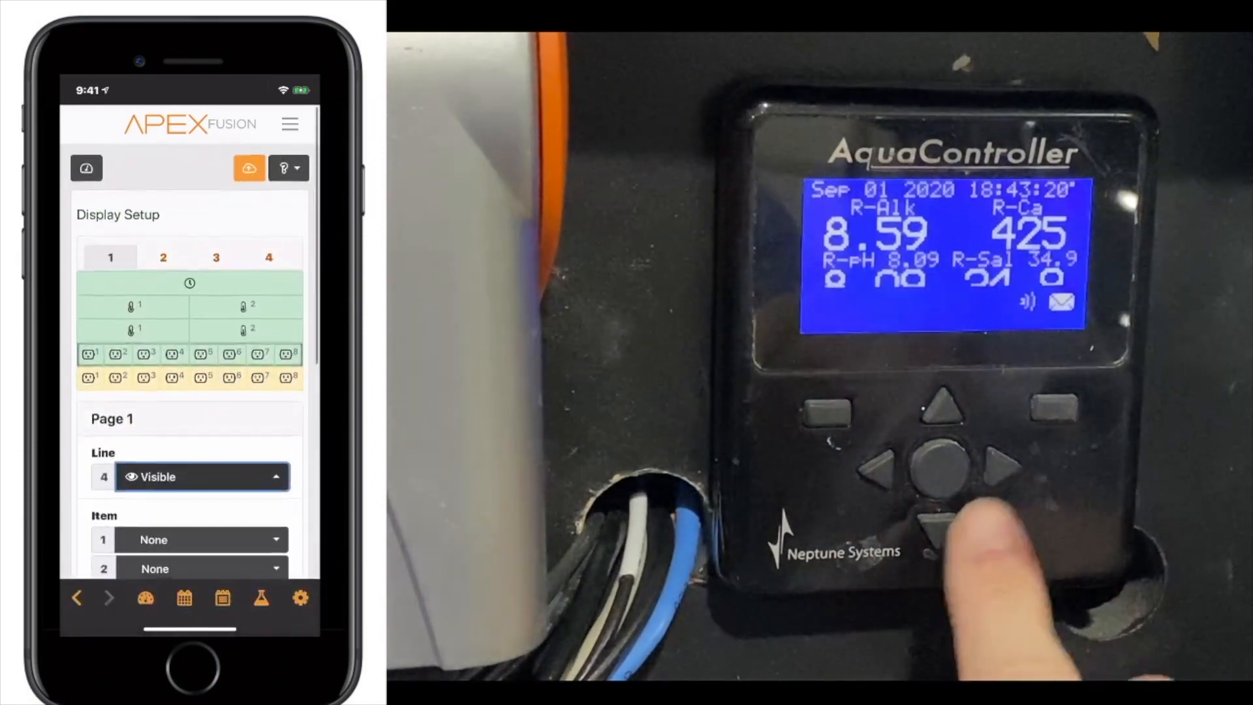
{"action": "left_click", "coordinate": [248, 168]}
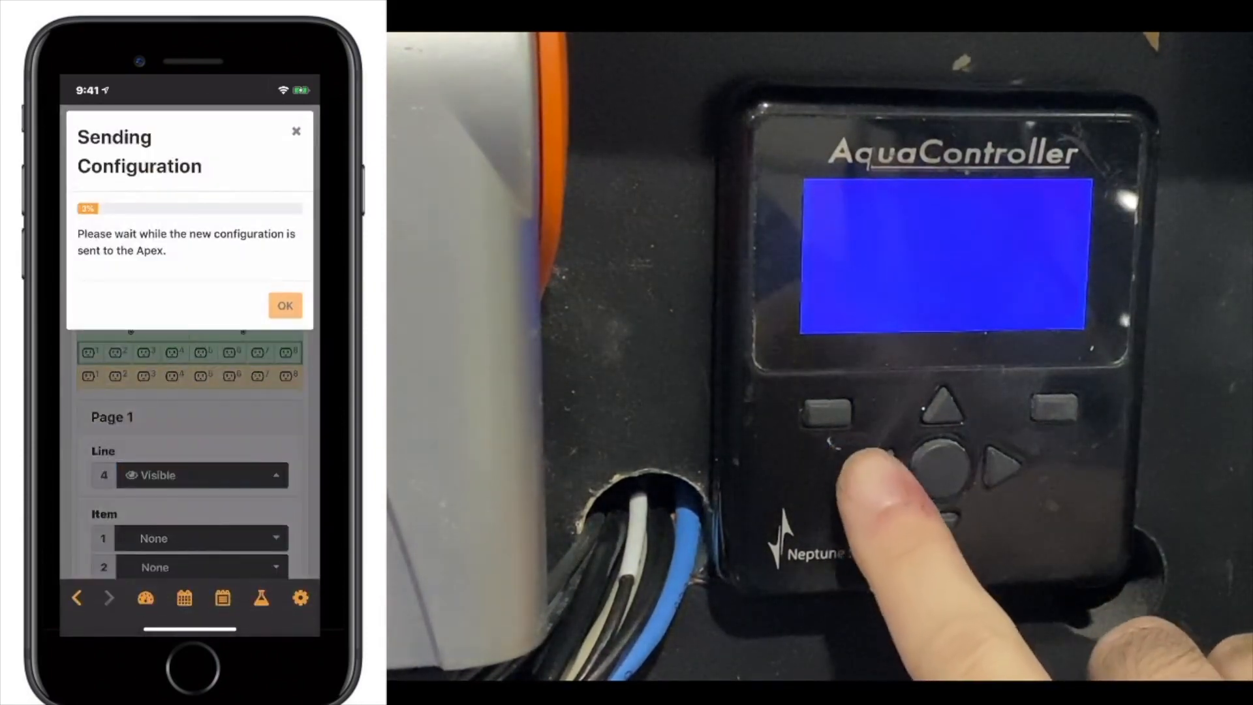
{"action": "left_click", "coordinate": [285, 305]}
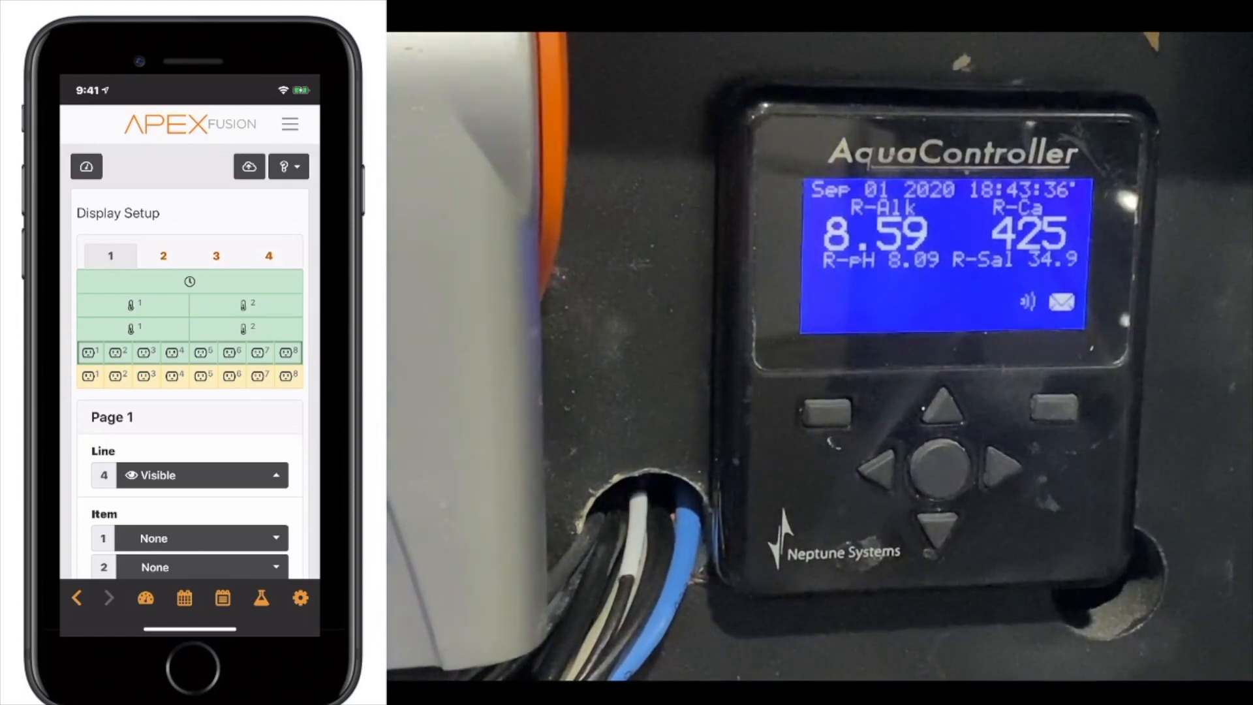
{"action": "left_click", "coordinate": [200, 475]}
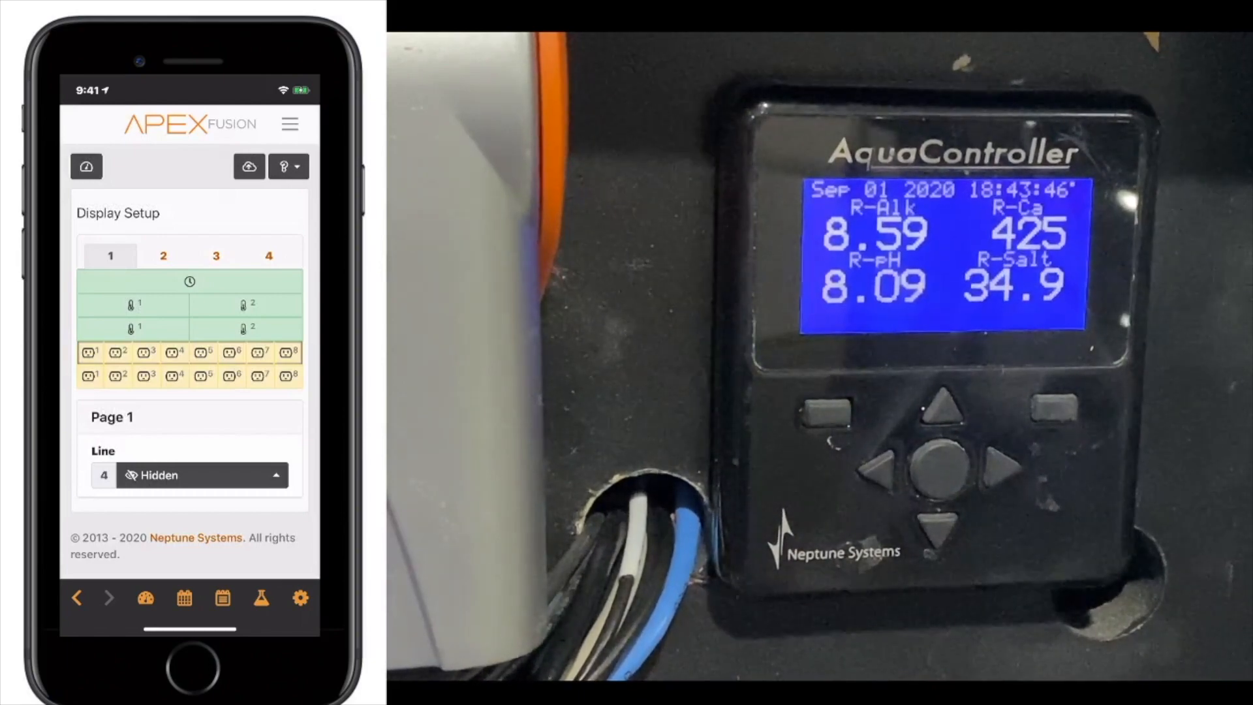
- Set the clock line to Hidden, upload, and confirm the Success message
{"action": "left_click", "coordinate": [198, 475]}
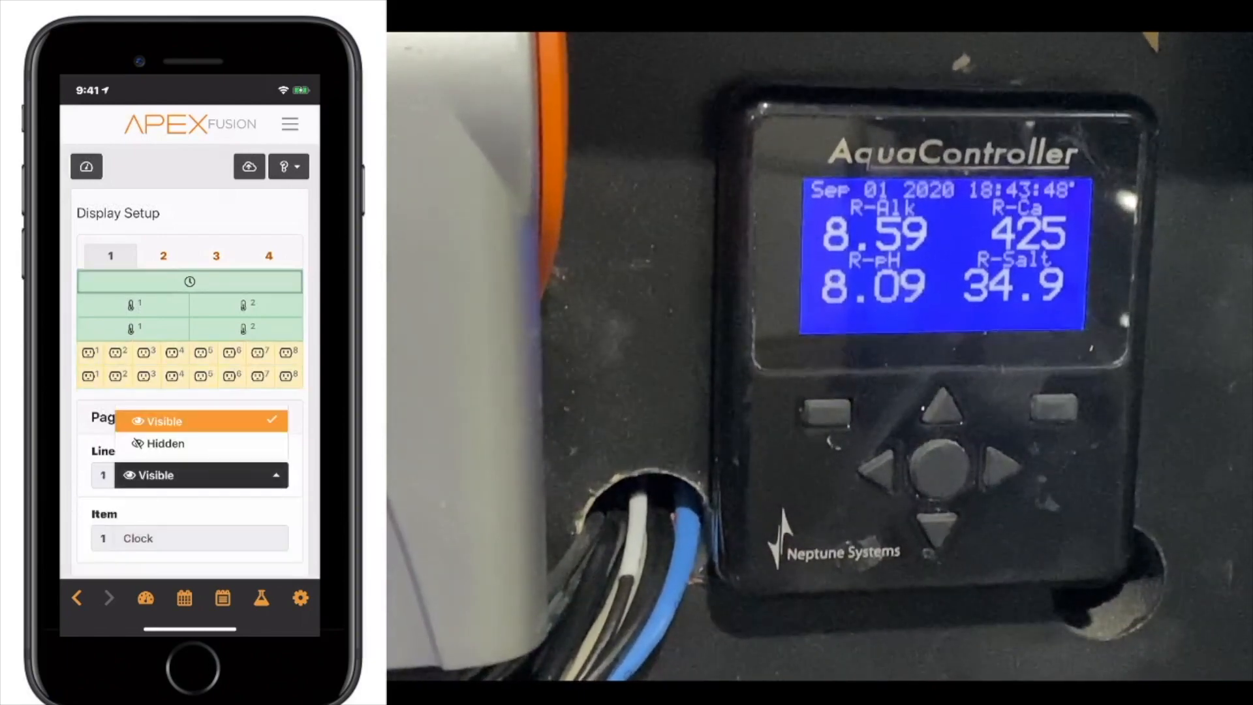
{"action": "left_click", "coordinate": [163, 444]}
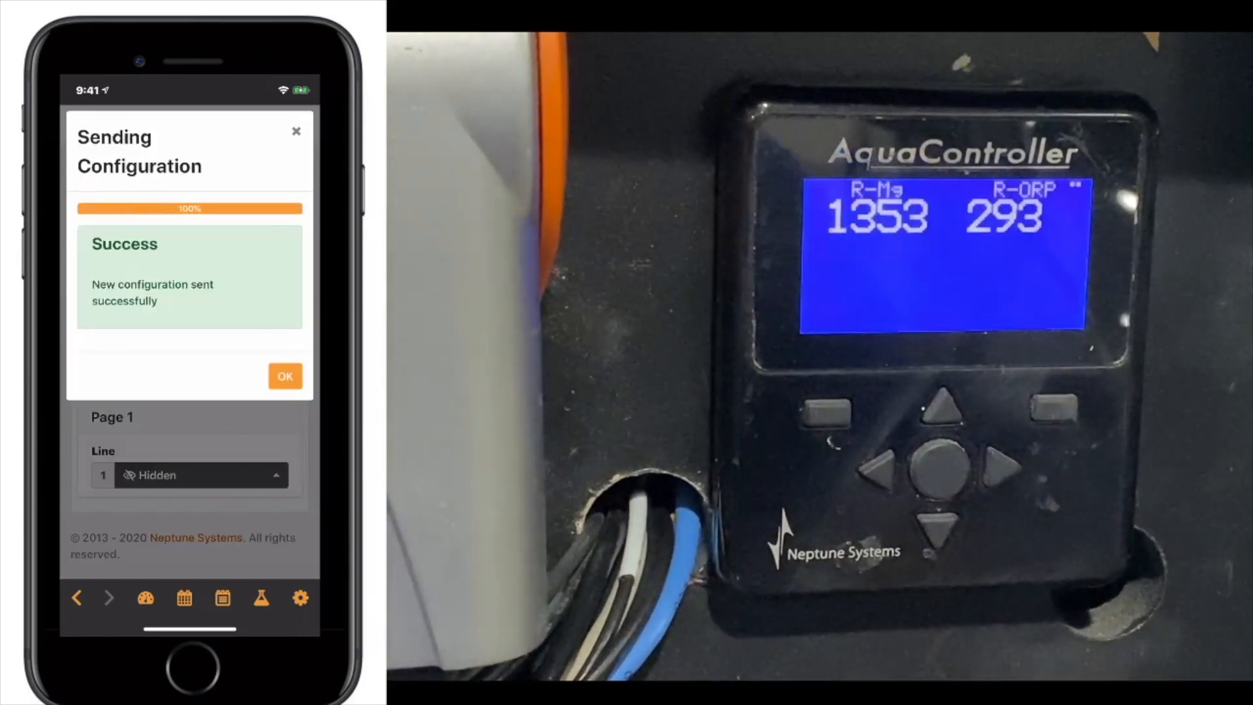
{"action": "left_click", "coordinate": [285, 376]}
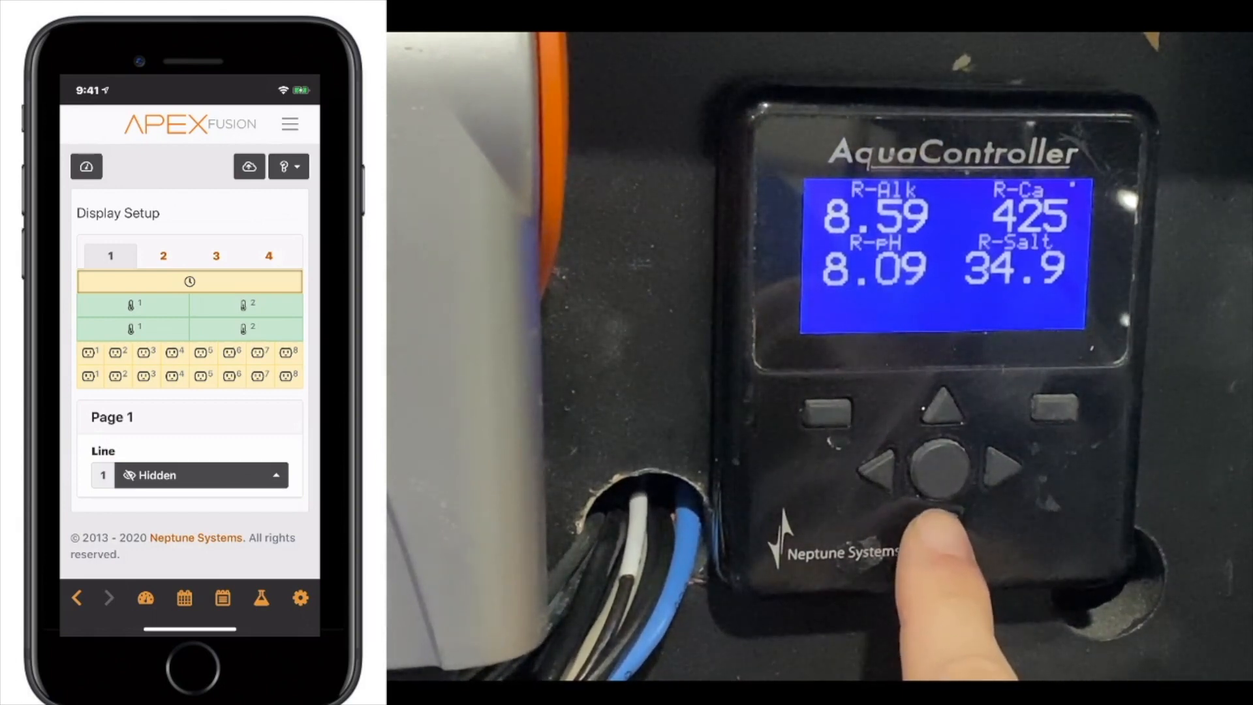
{"action": "left_click", "coordinate": [941, 471]}
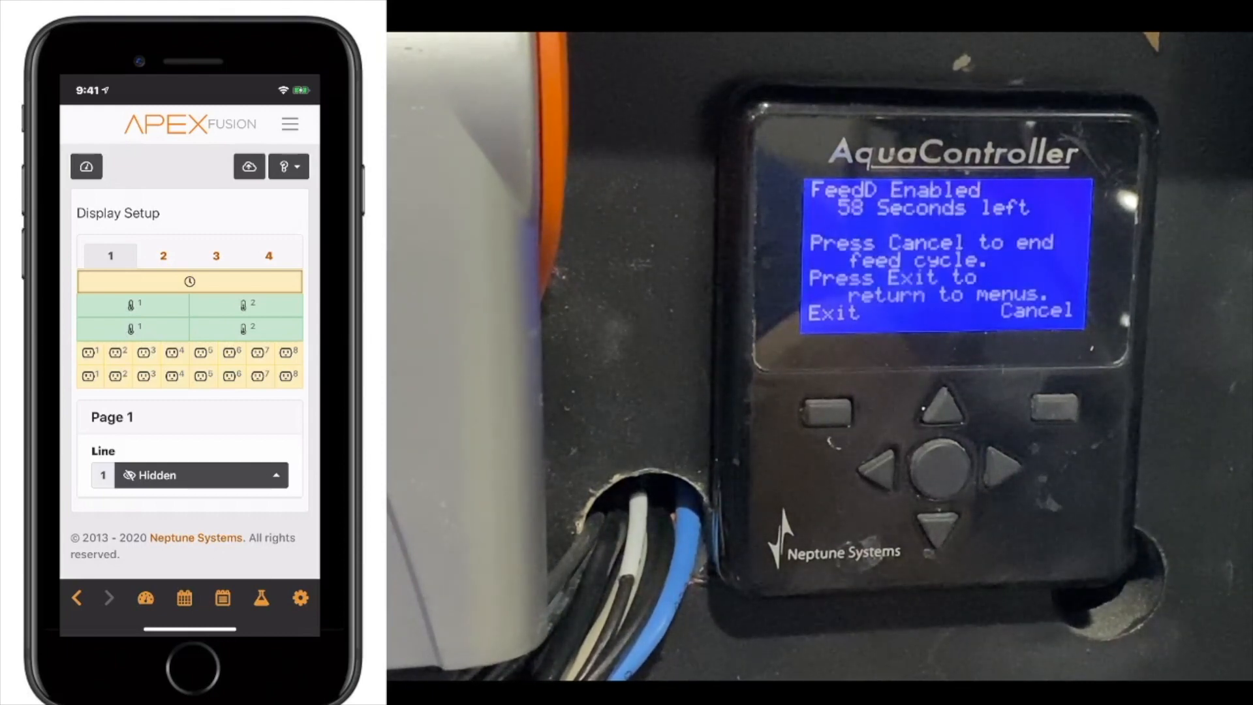
{"action": "left_click", "coordinate": [834, 412]}
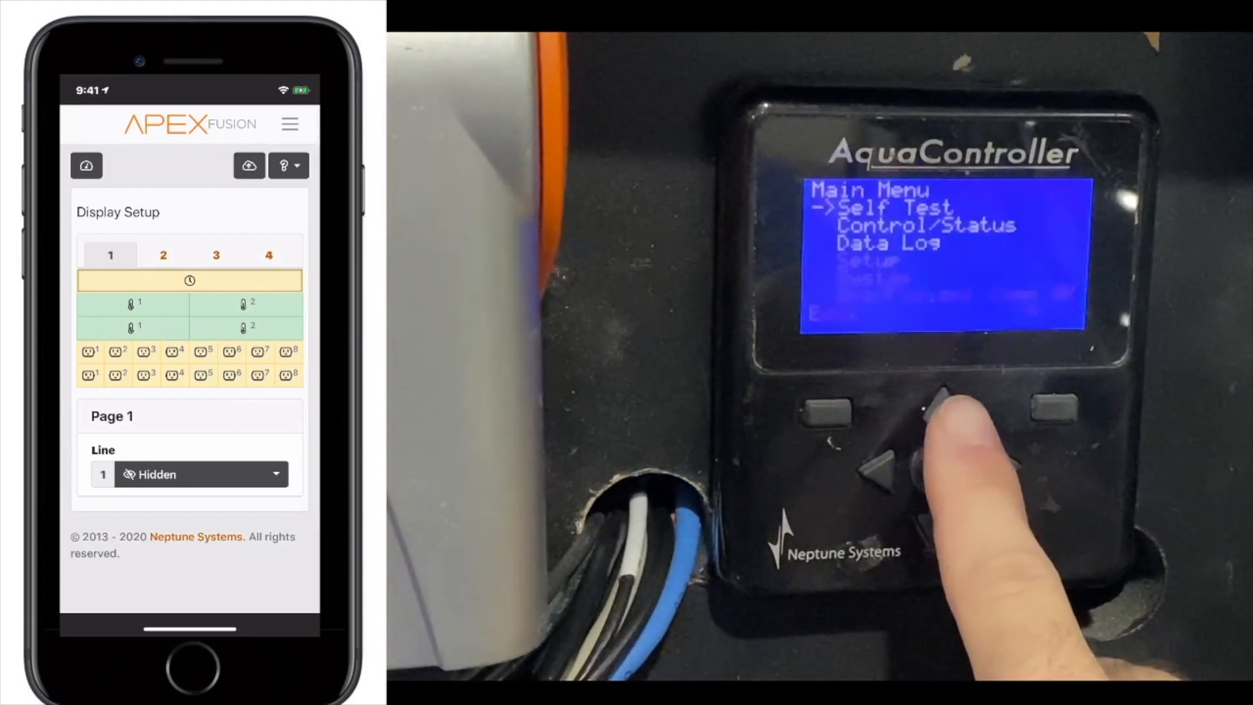
{"action": "left_click", "coordinate": [943, 399]}
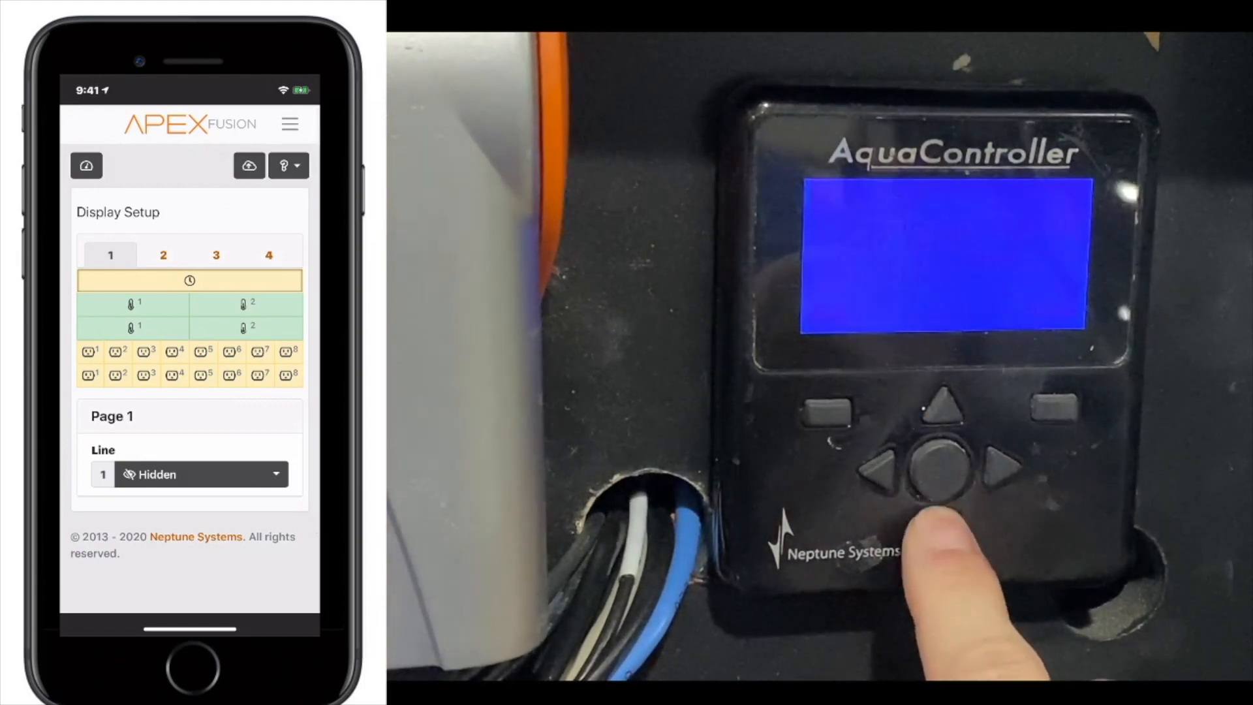
{"action": "left_click", "coordinate": [941, 467]}
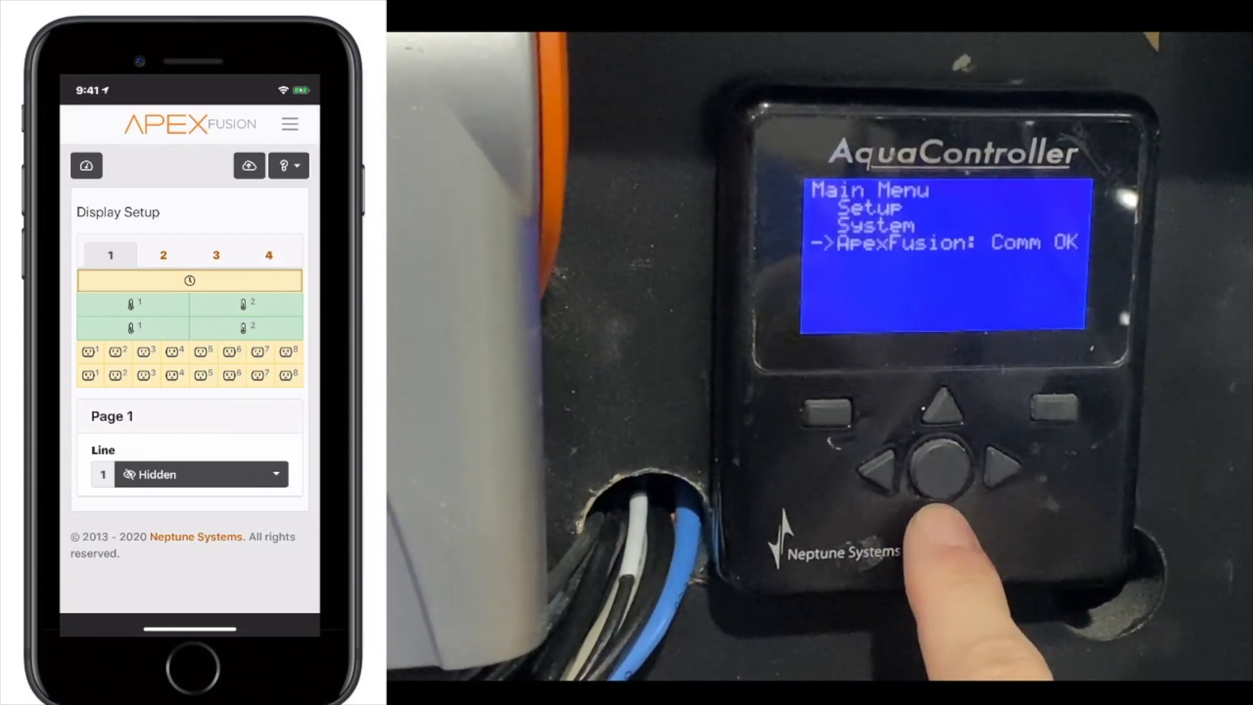
{"action": "left_click", "coordinate": [942, 468]}
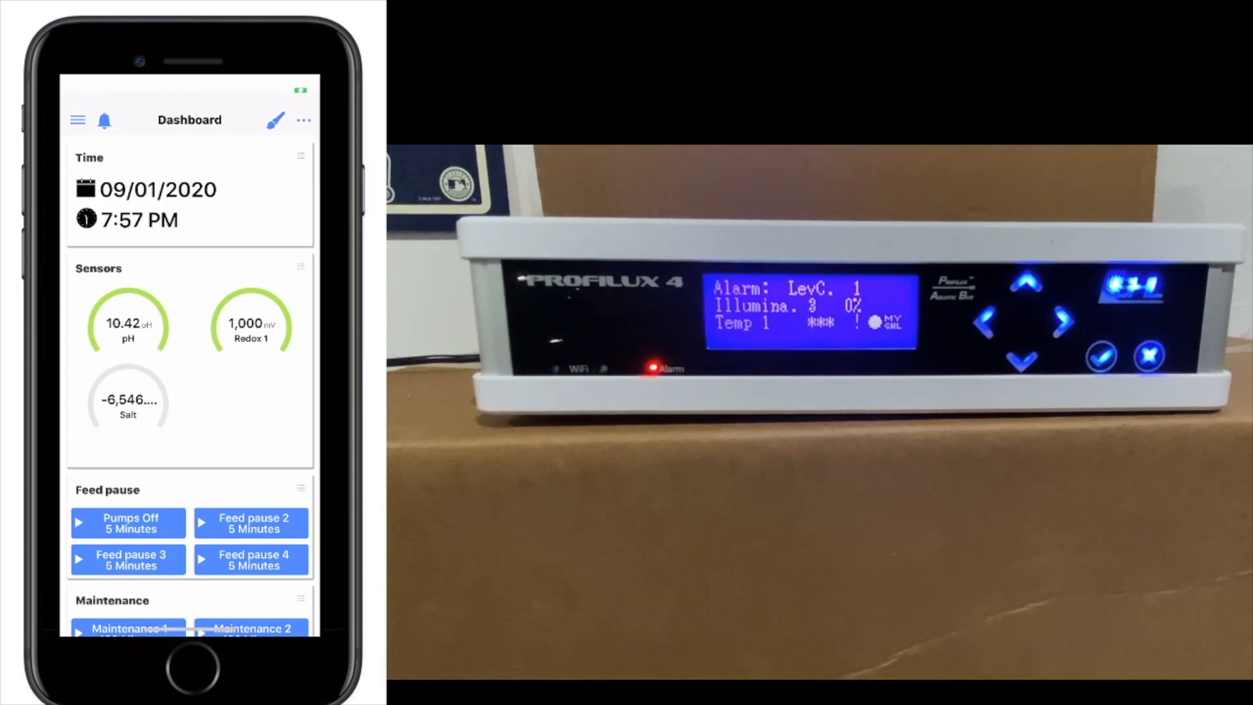
- Run Calibrate keys on the Capacitive keys page and choose Use own calibration
{"action": "left_click", "coordinate": [77, 120]}
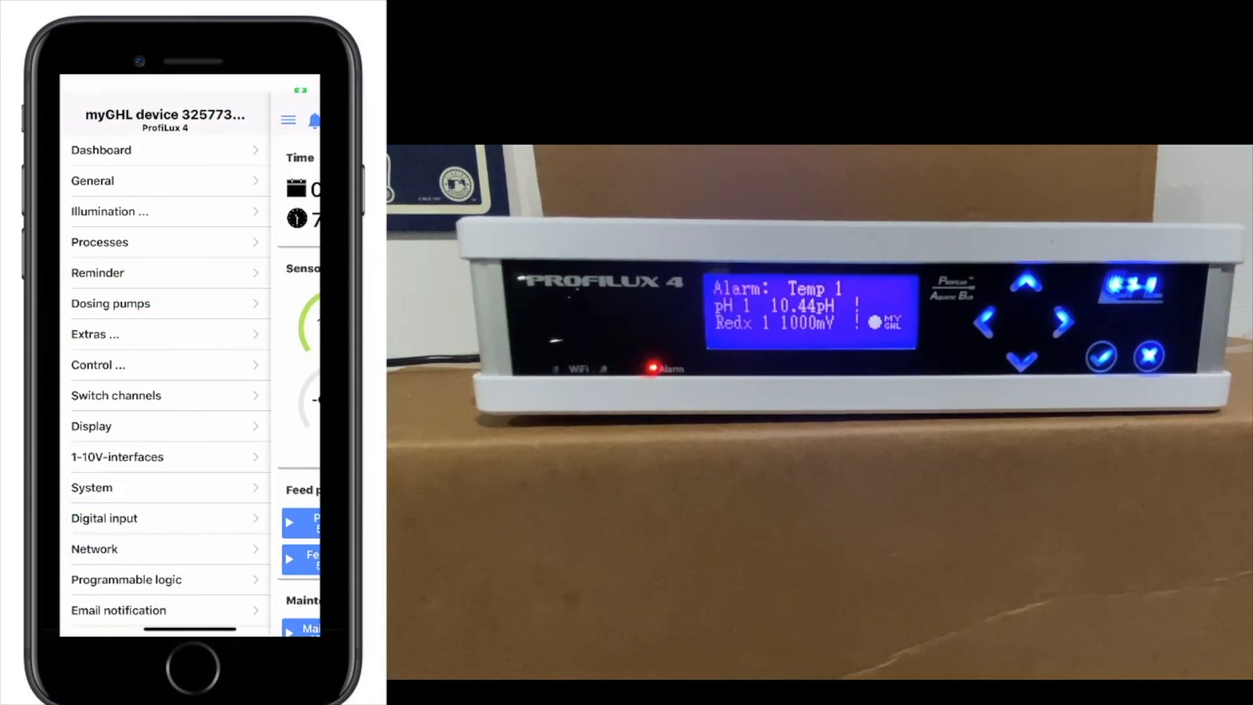
{"action": "left_click", "coordinate": [92, 425]}
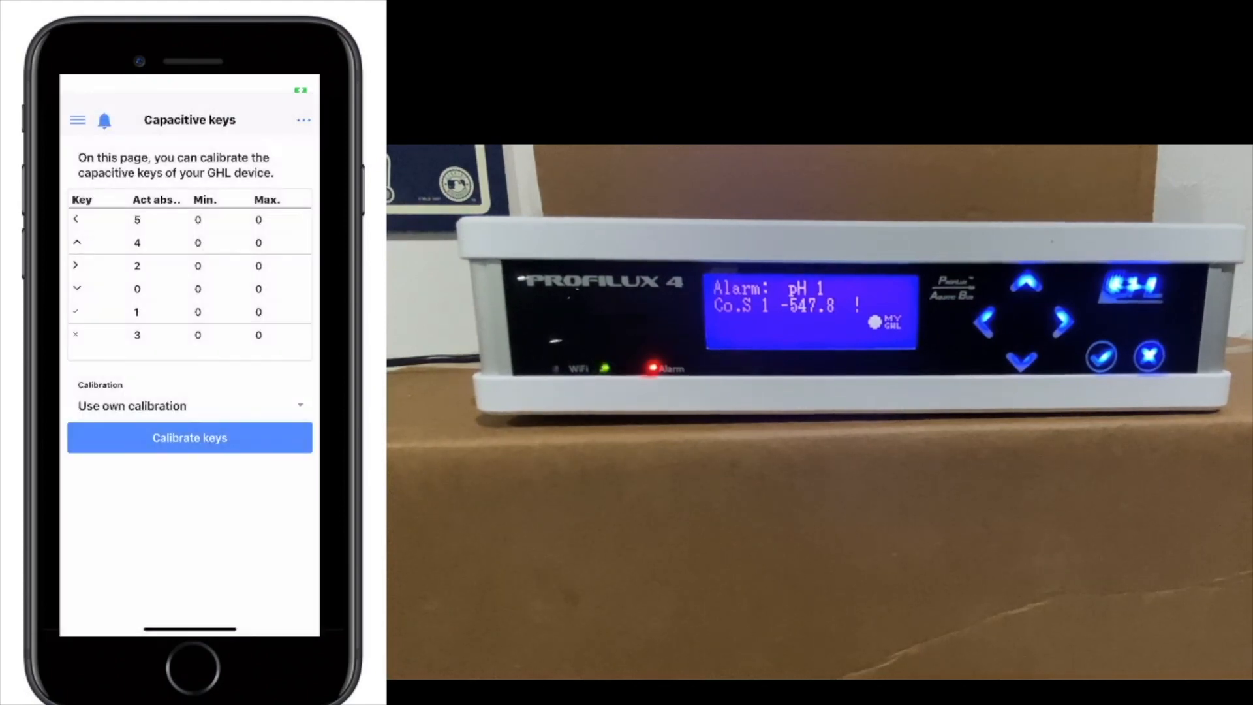
{"action": "left_click", "coordinate": [190, 437]}
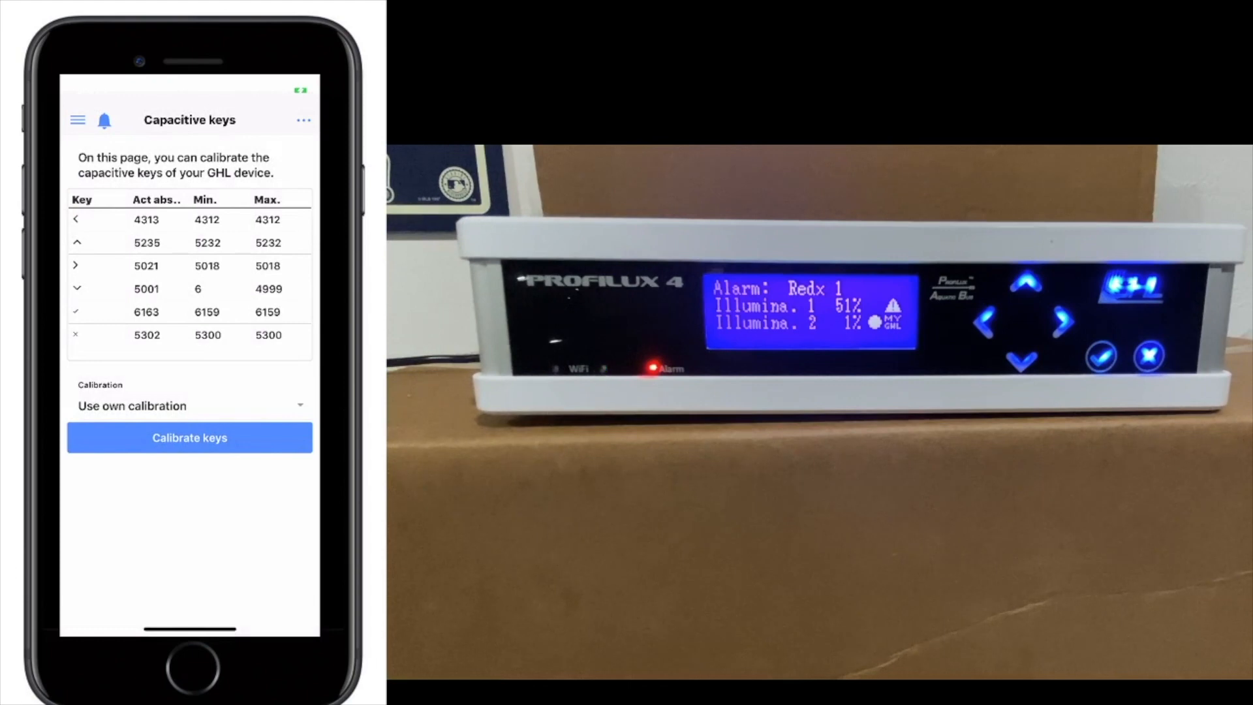
{"action": "left_click", "coordinate": [190, 404]}
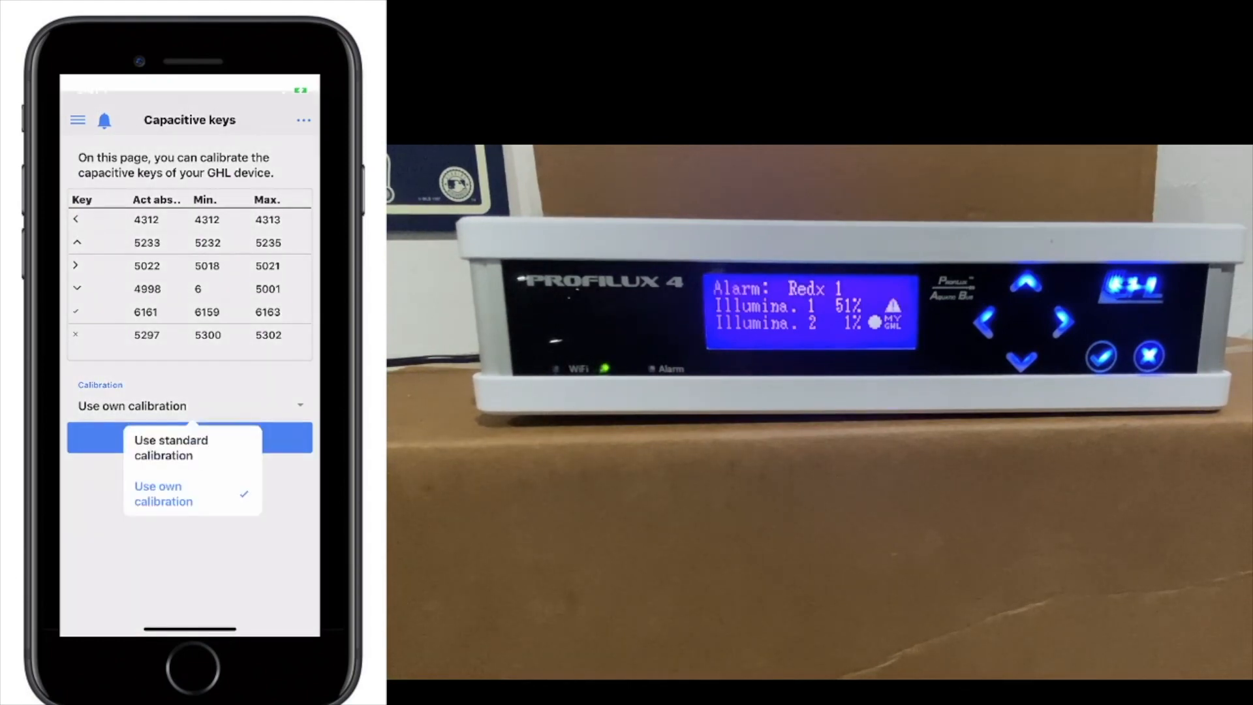
{"action": "left_click", "coordinate": [163, 494]}
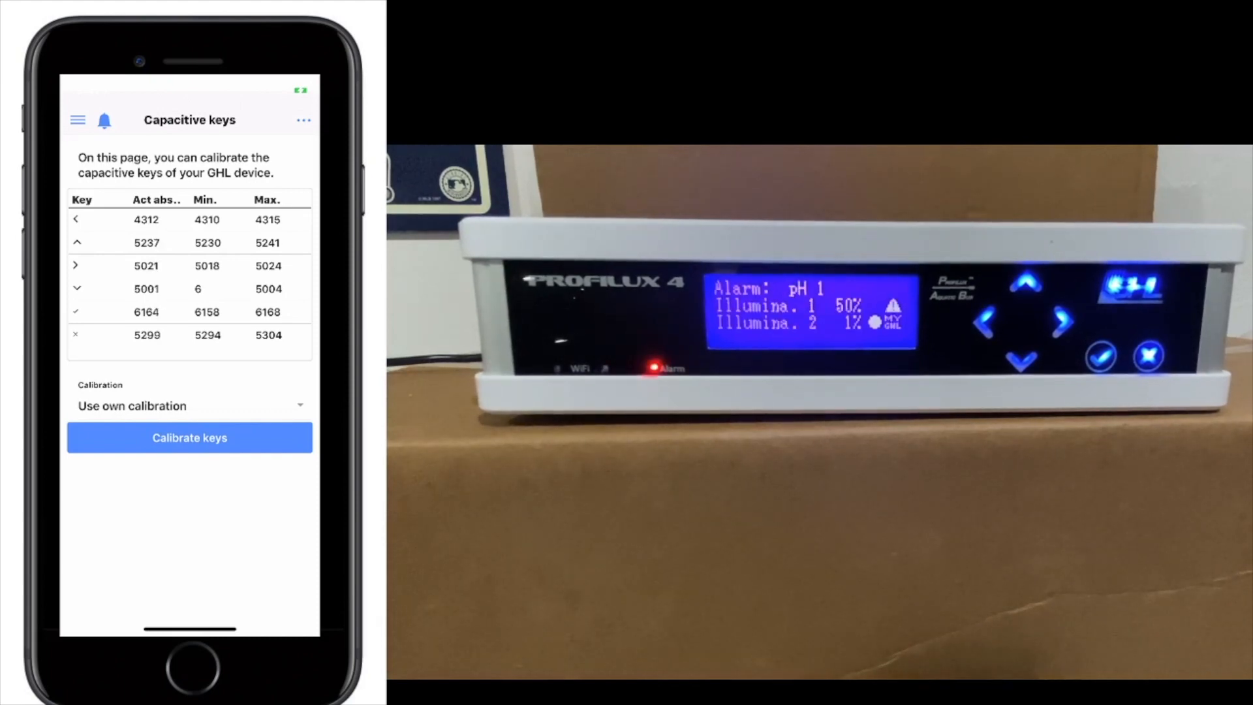
- Set Time & date to Show always, then reach the Leak Detector's Control circuit 1 page
{"action": "left_click", "coordinate": [77, 120]}
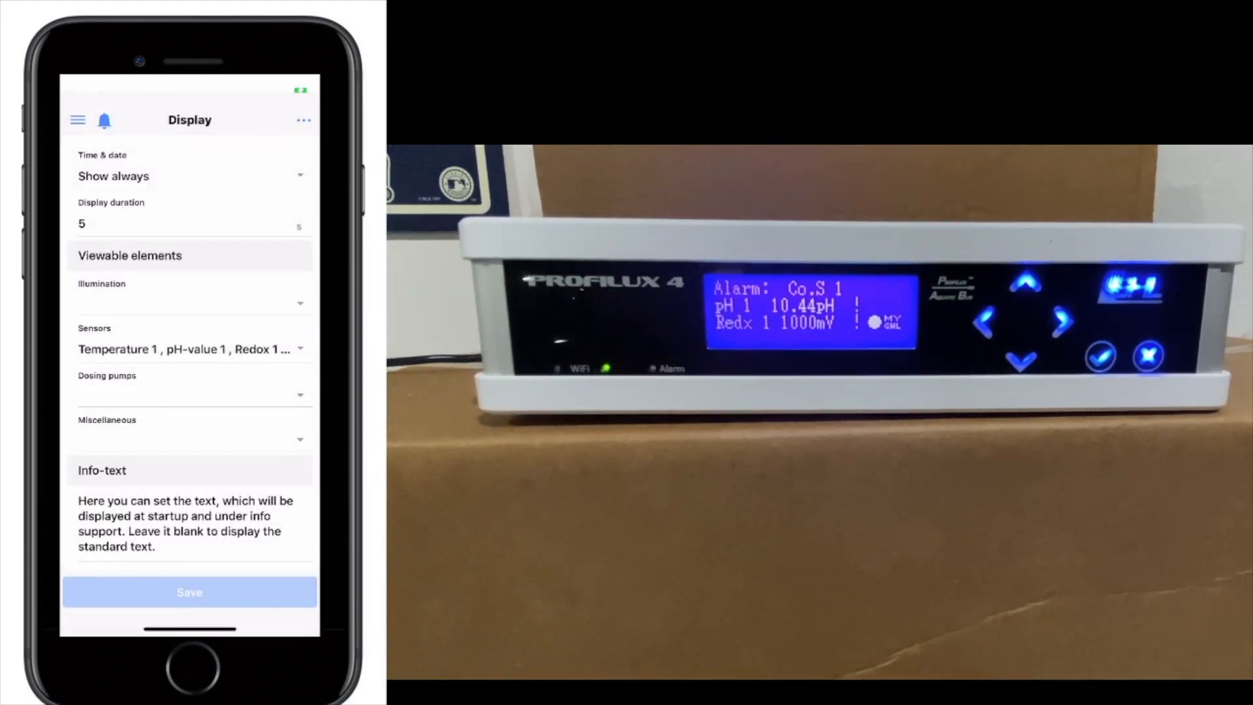
{"action": "left_click", "coordinate": [189, 177]}
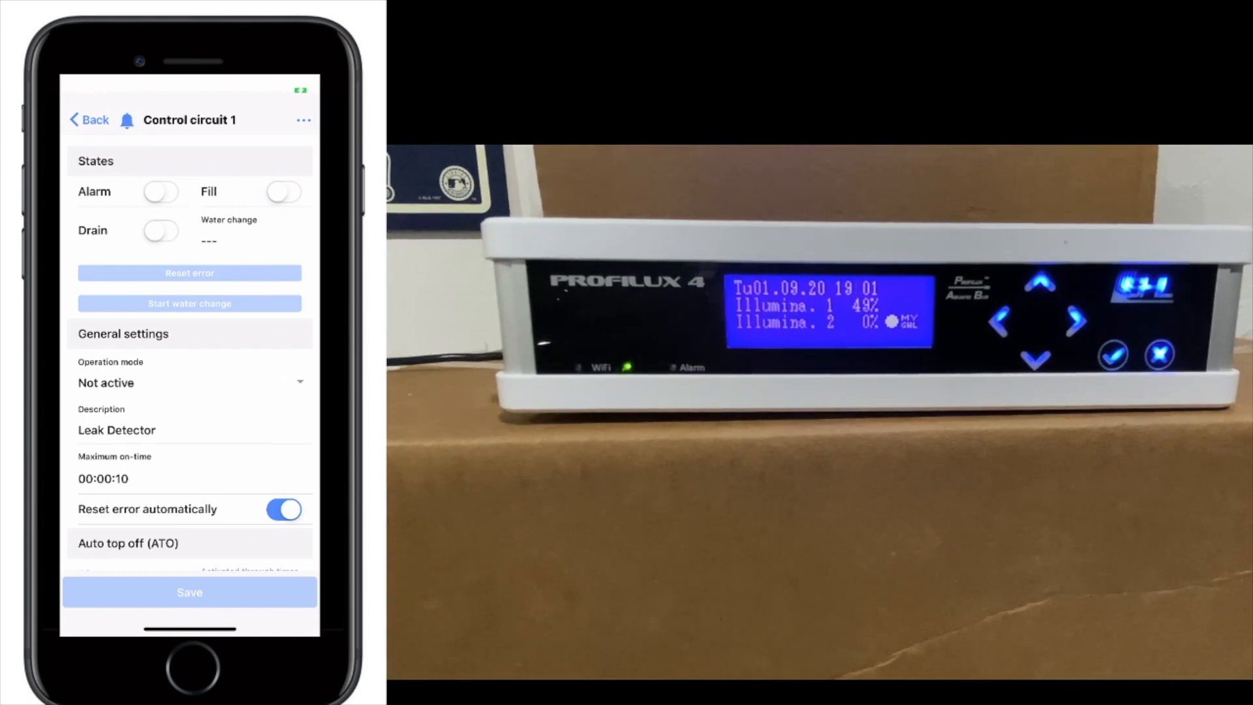
- Go back to Overview/States and return to the ProfiLux 4 Display settings page
{"action": "left_click", "coordinate": [90, 121]}
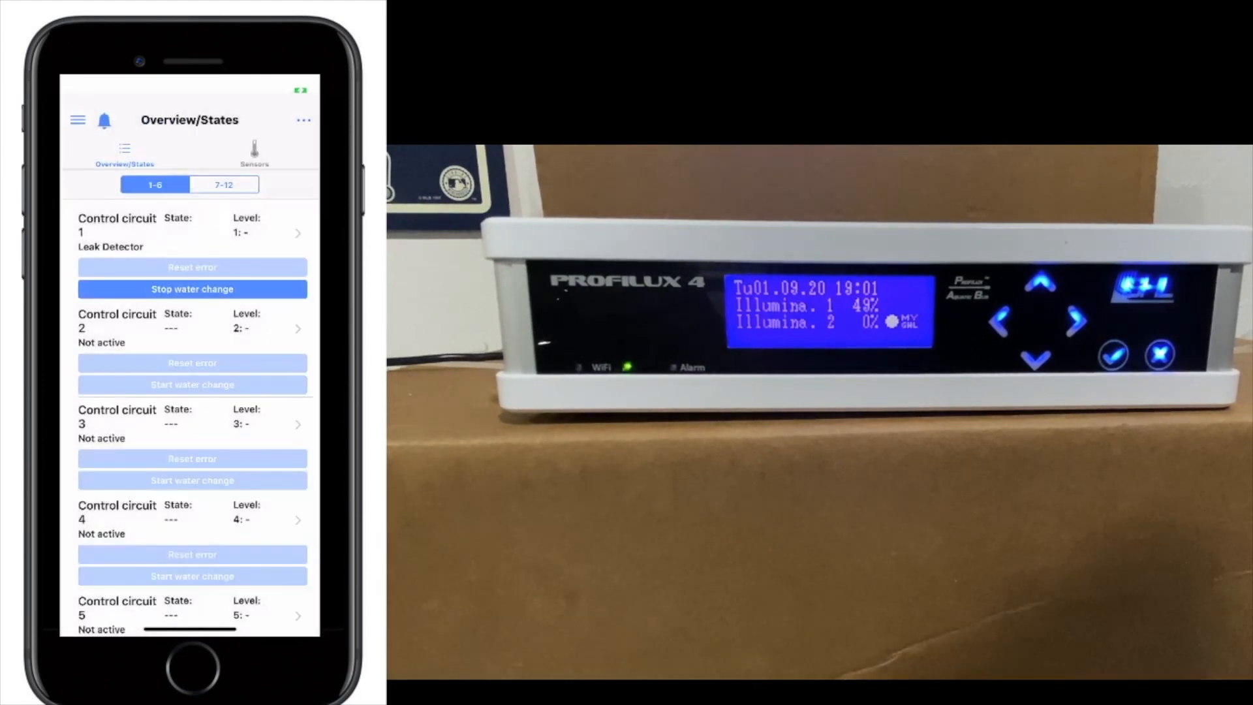
{"action": "left_click", "coordinate": [77, 120]}
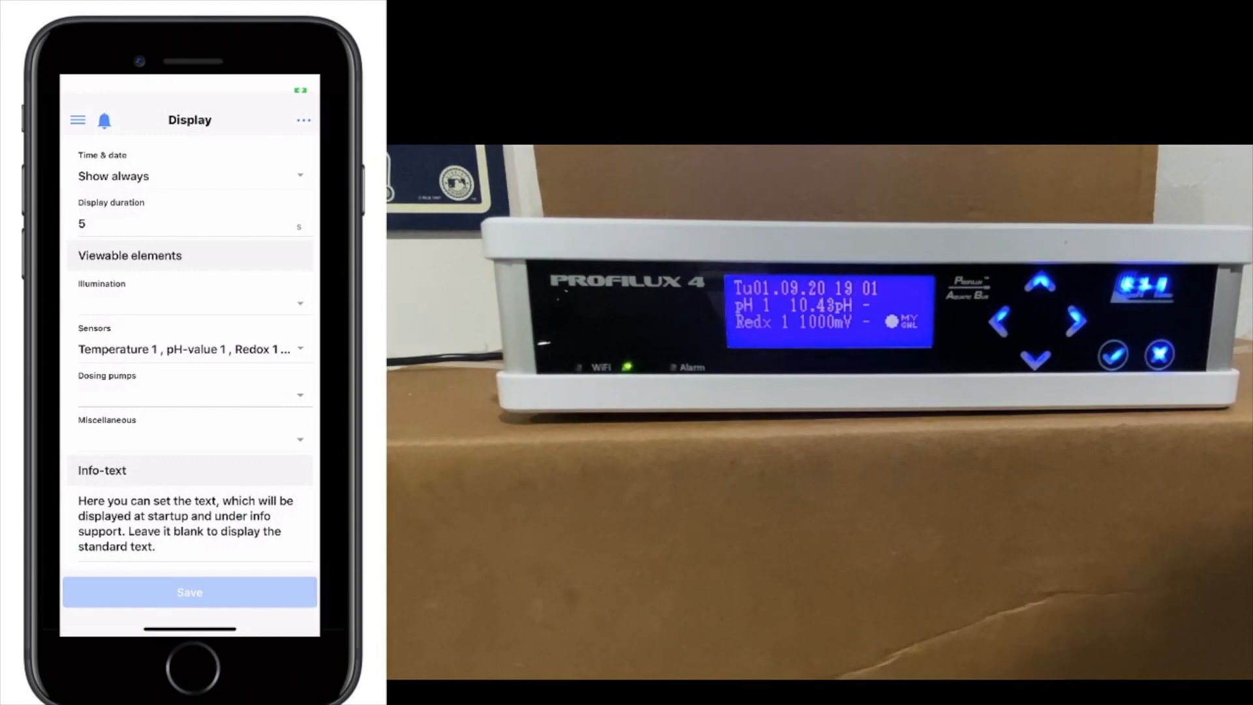
{"action": "left_click", "coordinate": [192, 301]}
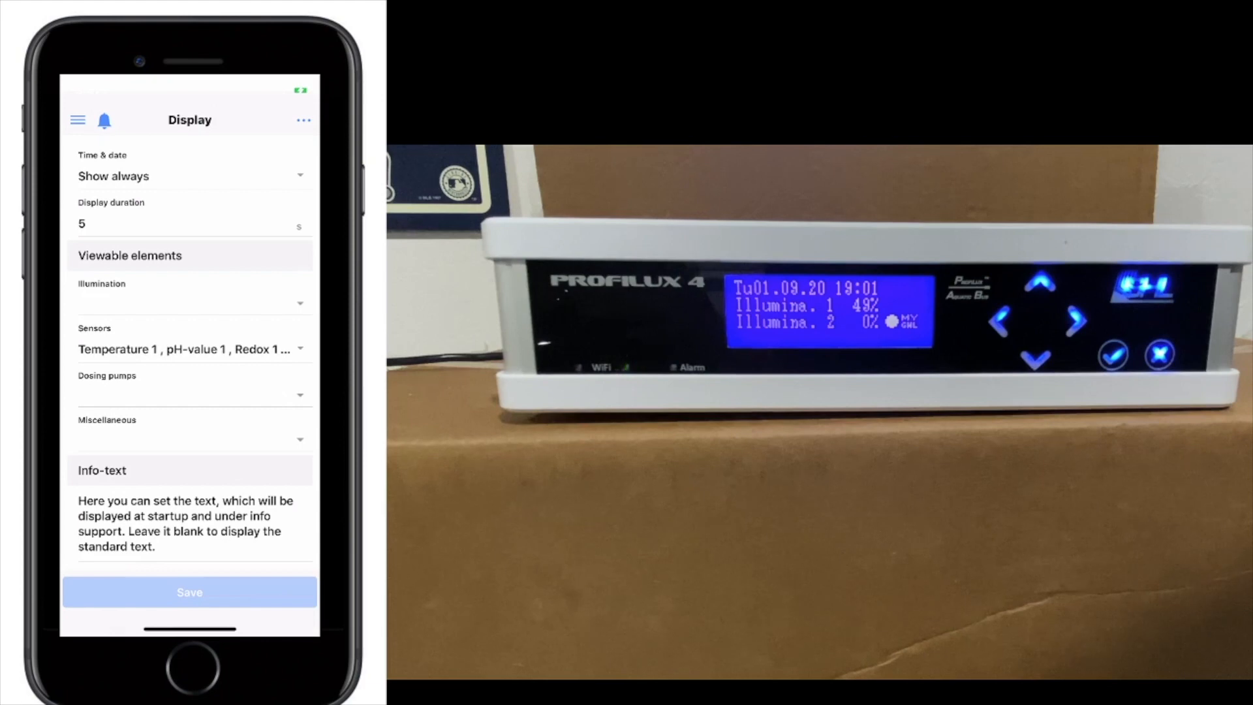
{"action": "left_click", "coordinate": [189, 432]}
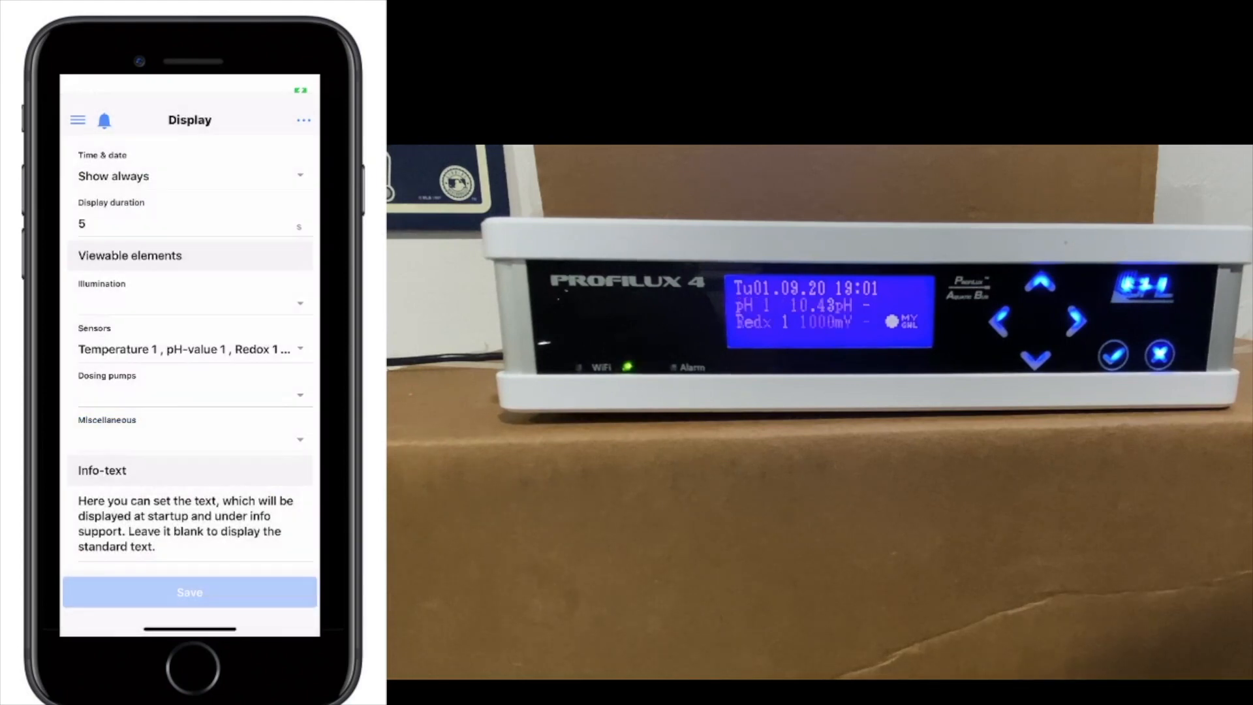
- Keep the current sensor selection for the ProfiLux 4 screen
{"action": "left_click", "coordinate": [189, 349]}
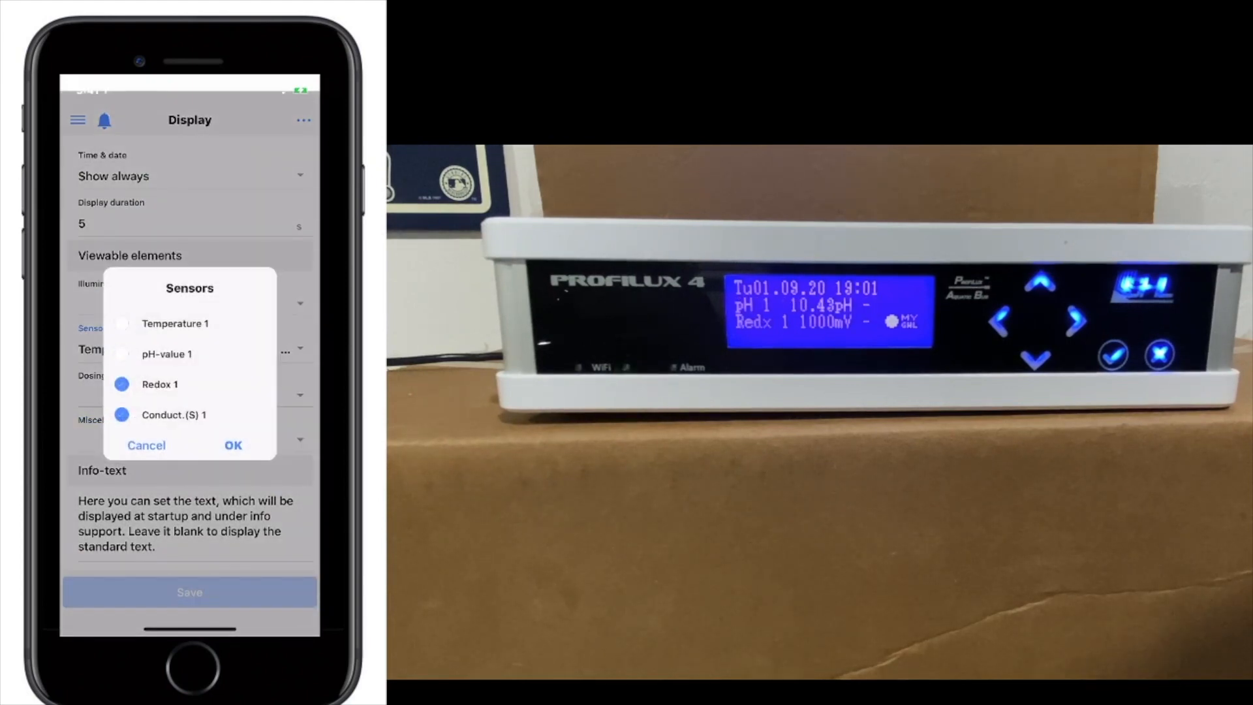
{"action": "left_click", "coordinate": [232, 445]}
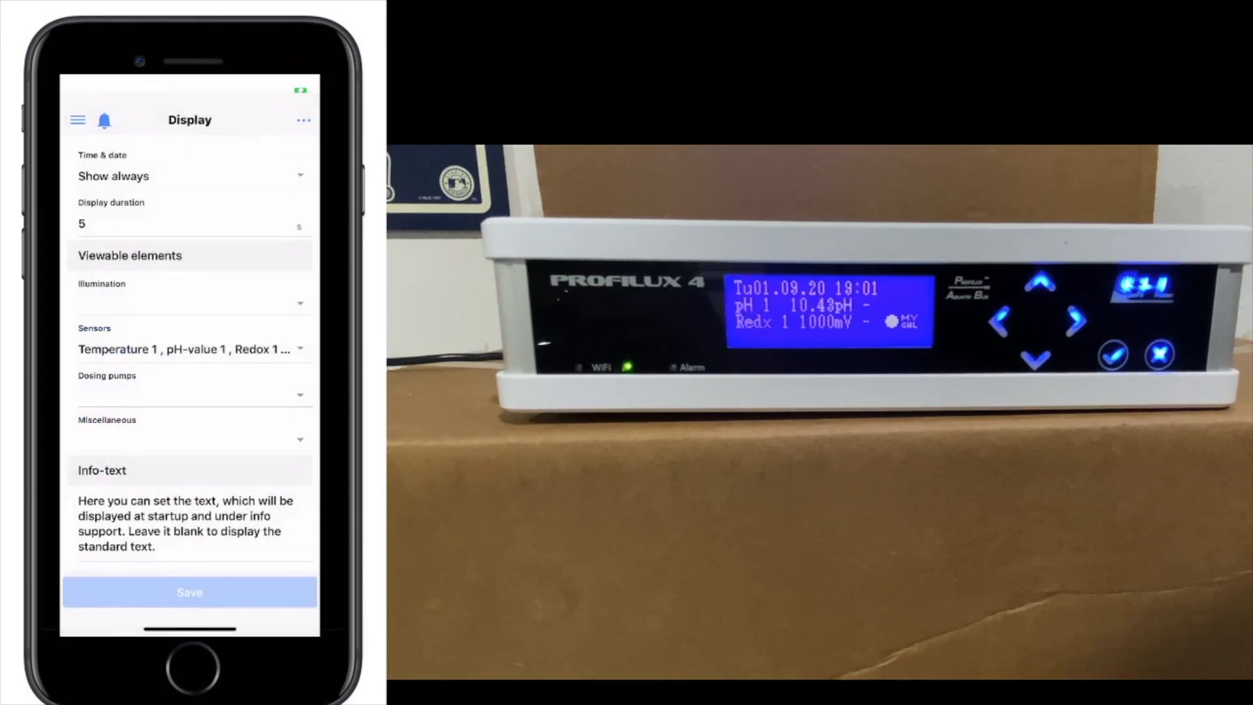
- Raise the Bright illumination level slightly to 72%
{"action": "scroll", "scroll_direction": "down", "scroll_amount": 3}
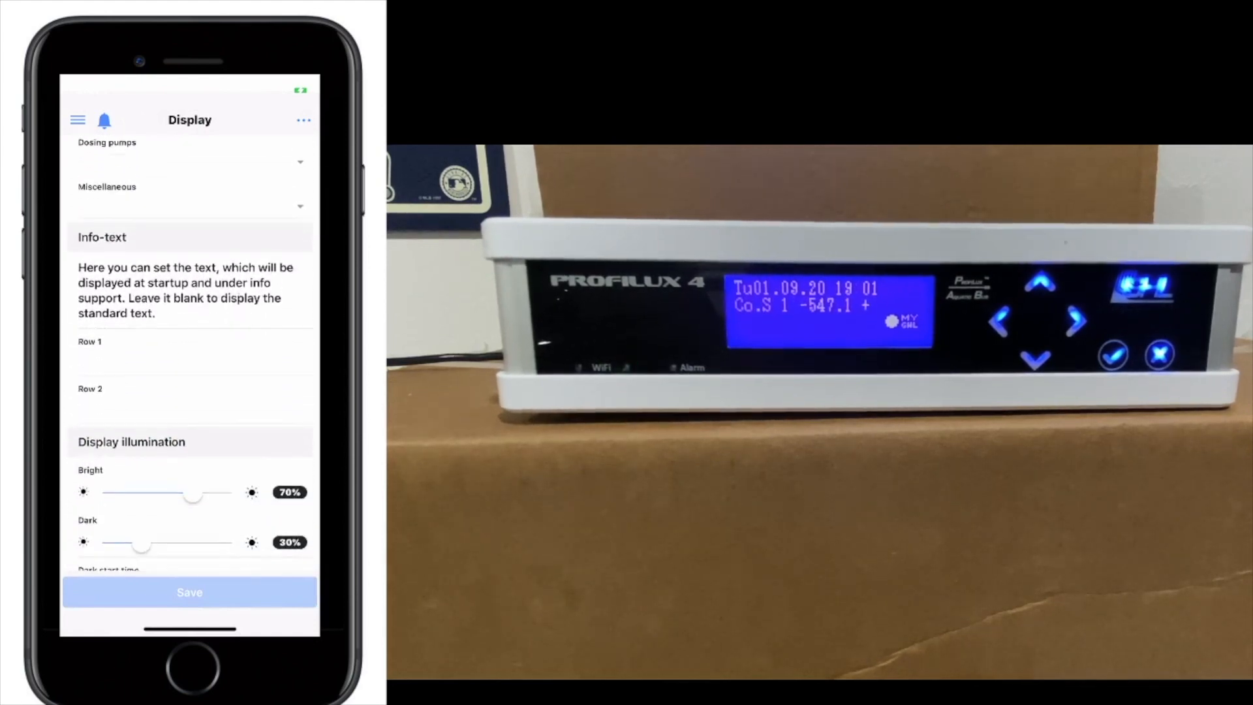
{"action": "scroll", "scroll_direction": "down", "scroll_amount": 3}
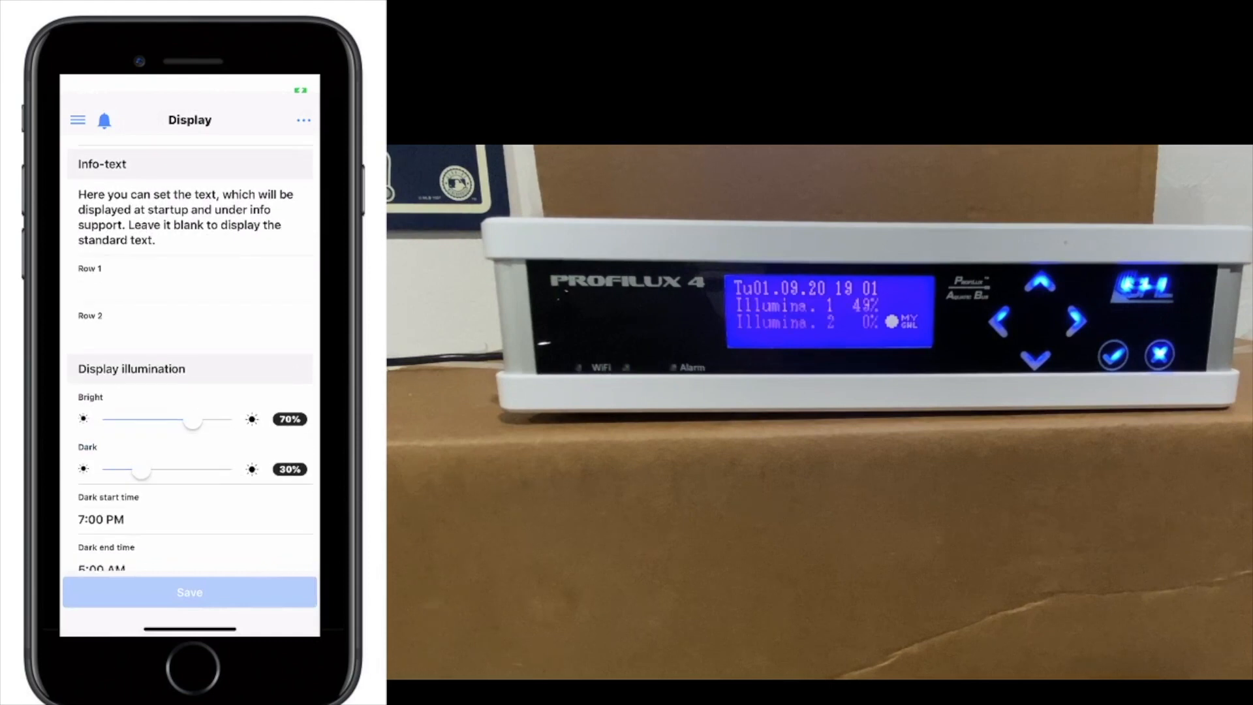
{"action": "scroll", "scroll_direction": "down", "scroll_amount": 3}
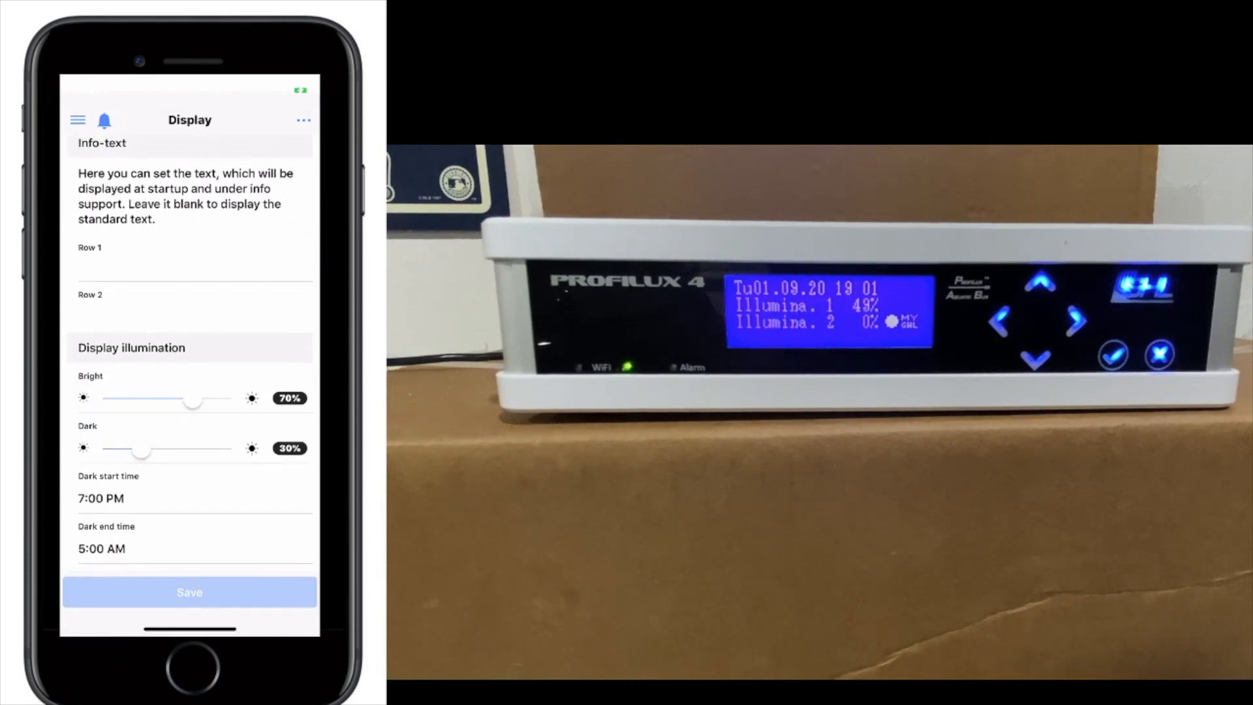
{"action": "left_click_drag", "start_coordinate": [193, 400], "coordinate": [208, 401]}
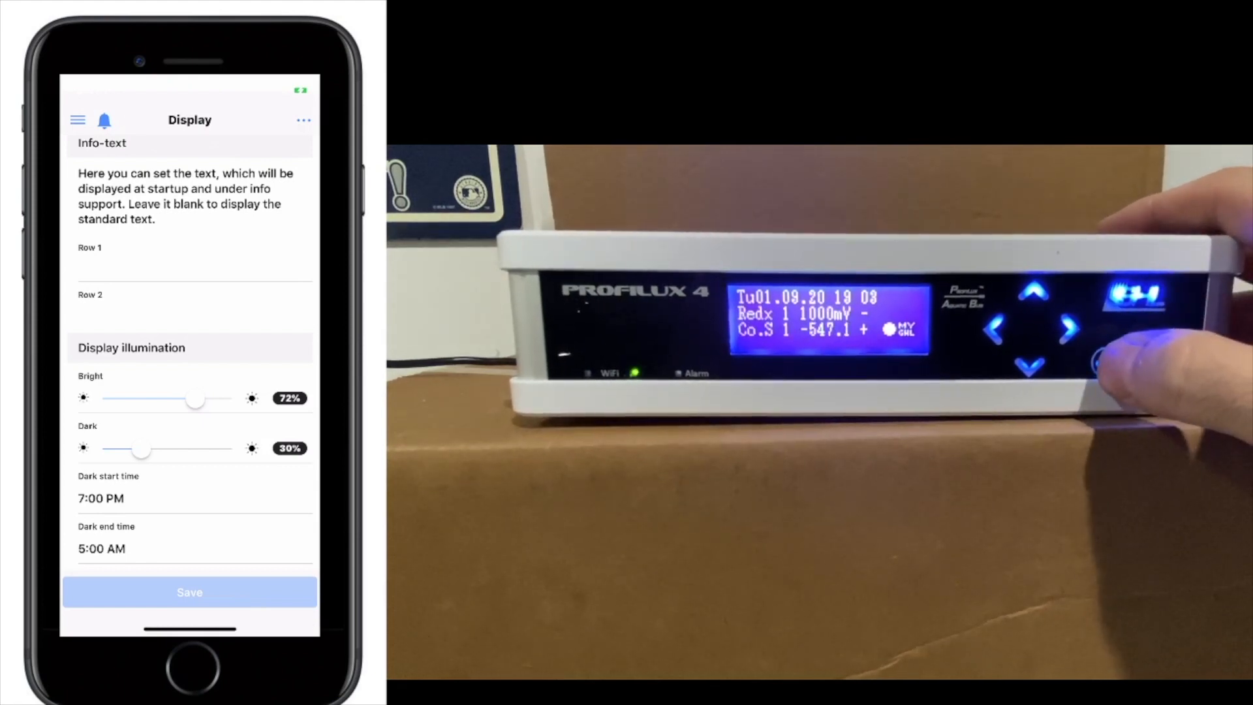
- Return to the ProfiLux 4 dashboard from the side menu
{"action": "left_click", "coordinate": [77, 120]}
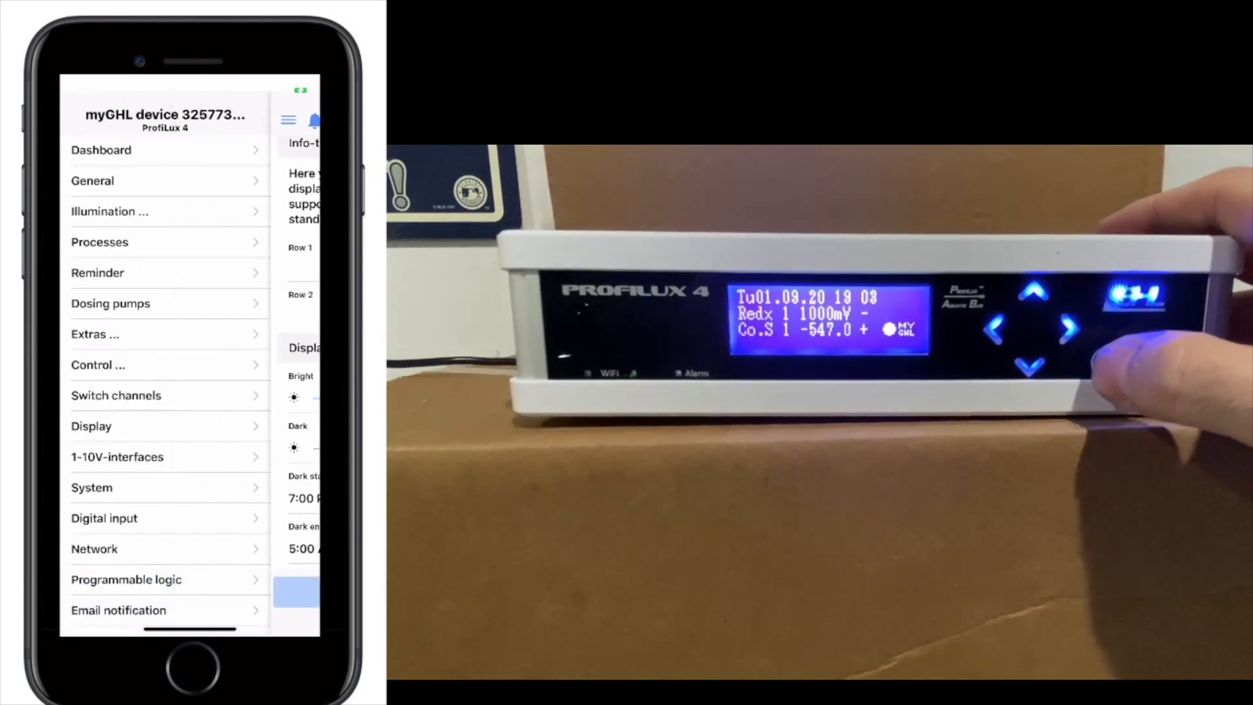
{"action": "left_click", "coordinate": [100, 150]}
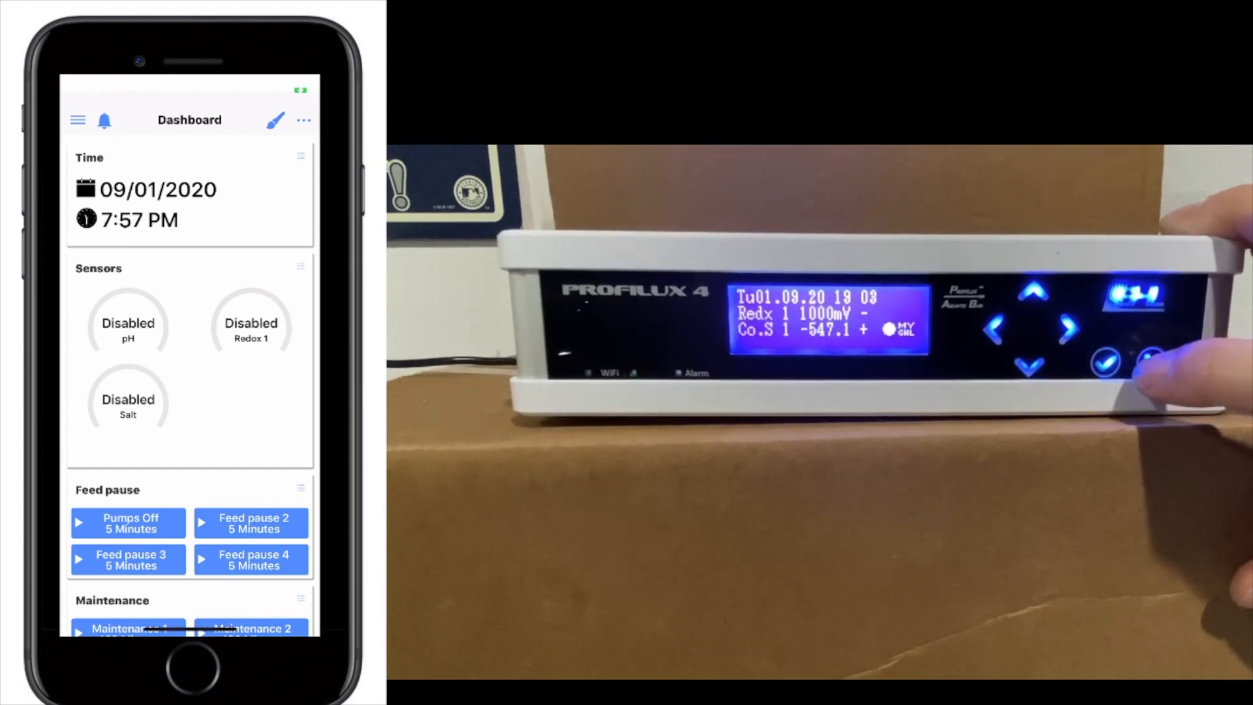
- Use the ProfiLux 4 front keys to enter its menu and move to Clock
{"action": "left_click", "coordinate": [1104, 361]}
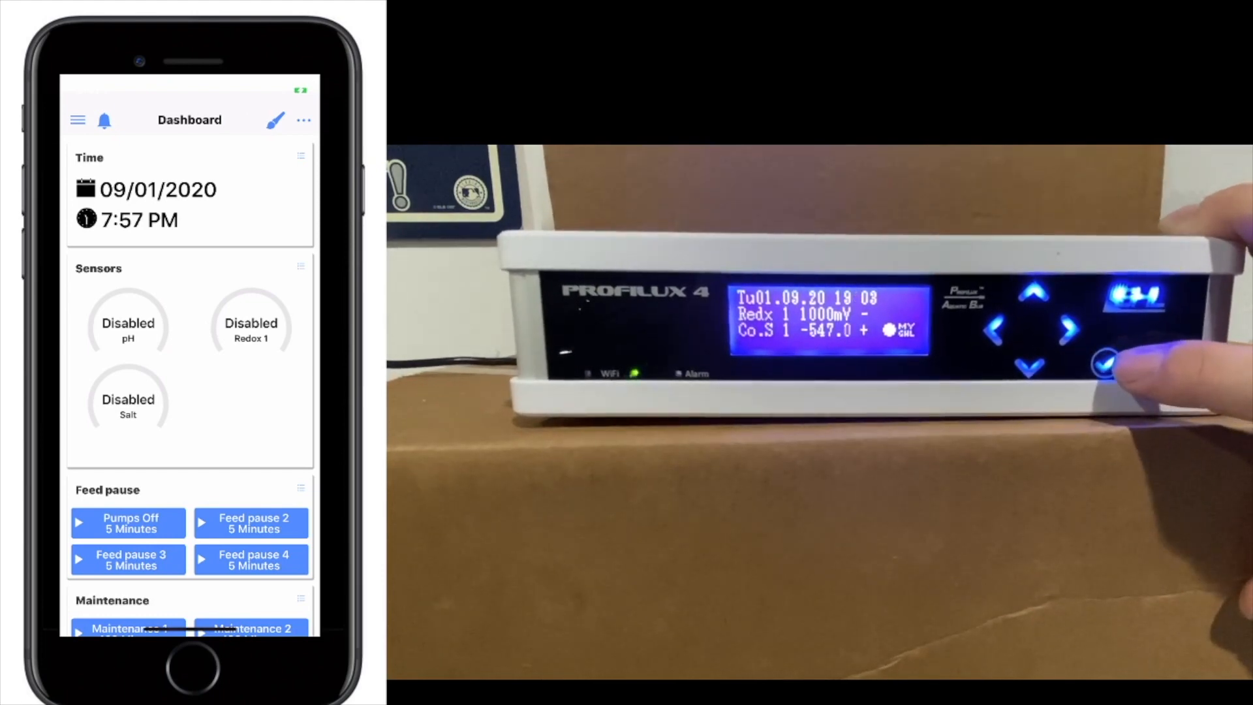
{"action": "left_click", "coordinate": [1104, 361]}
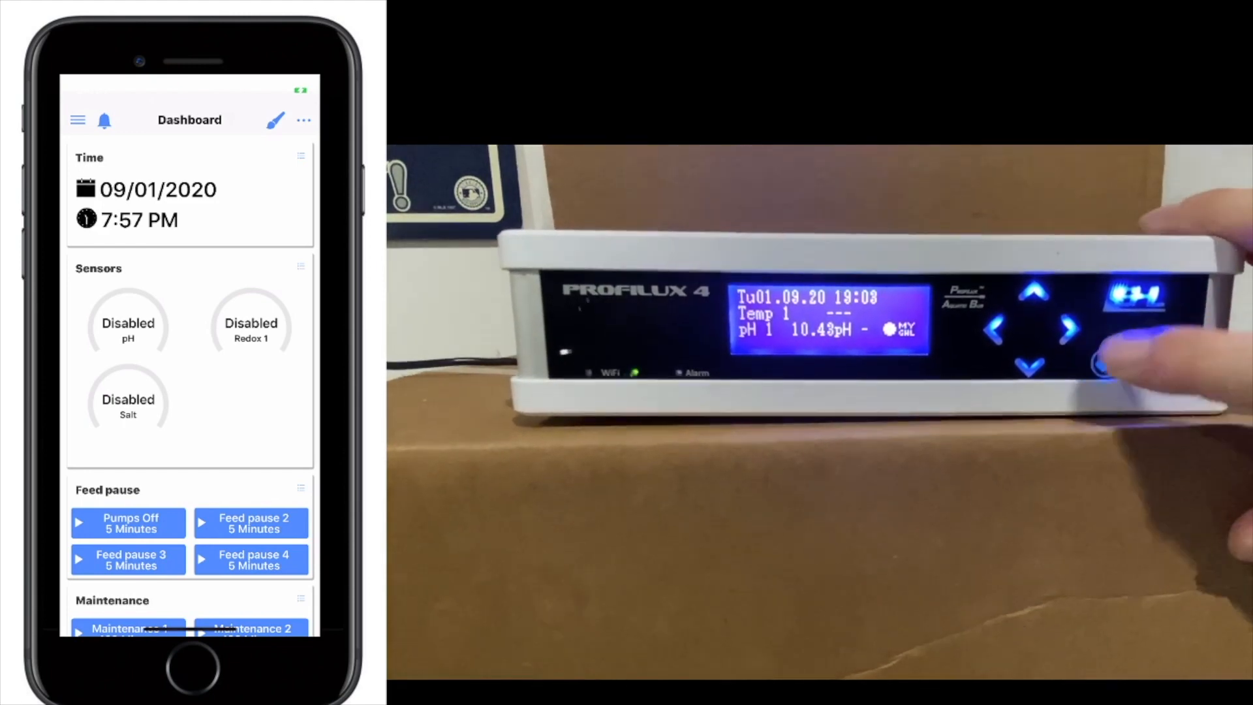
{"action": "left_click", "coordinate": [1103, 365]}
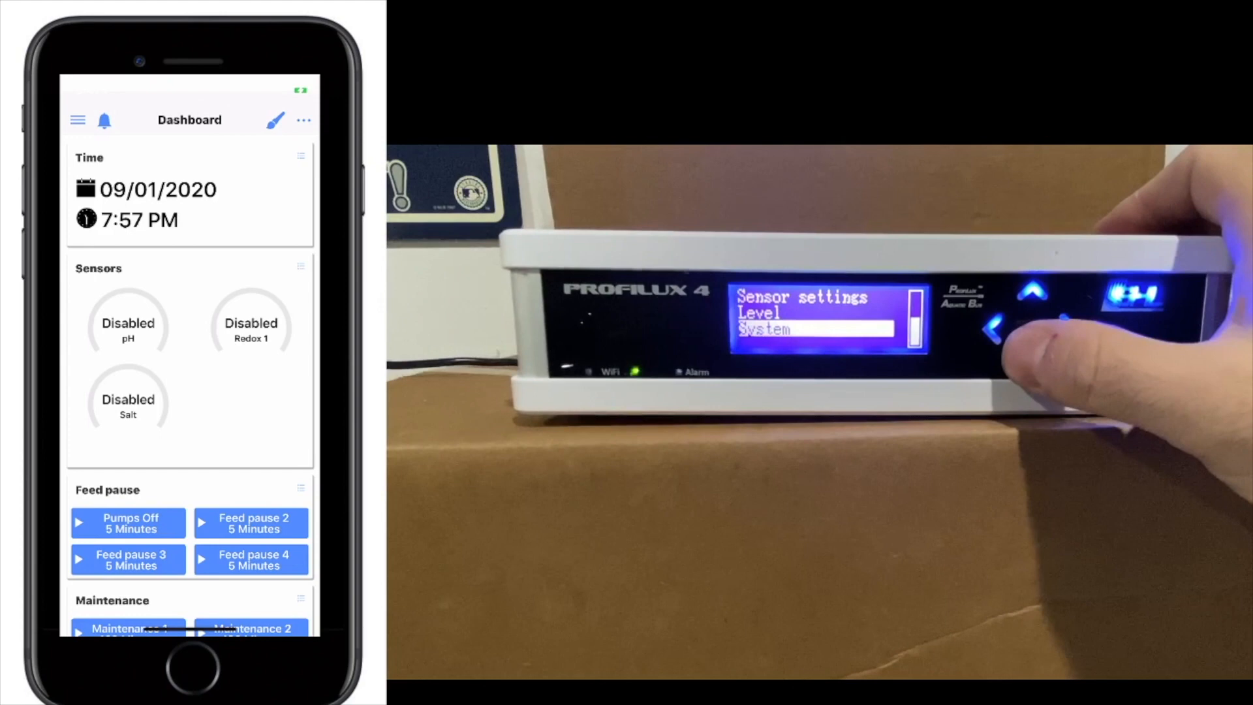
{"action": "left_click", "coordinate": [1030, 367]}
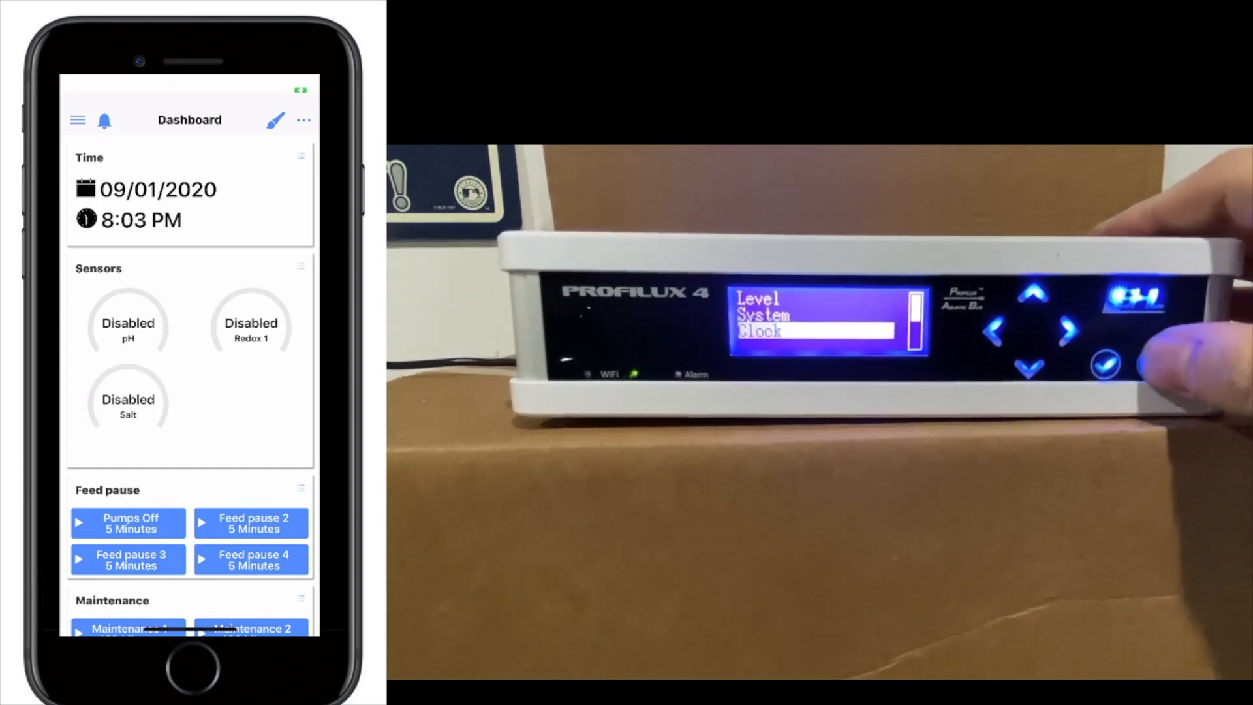